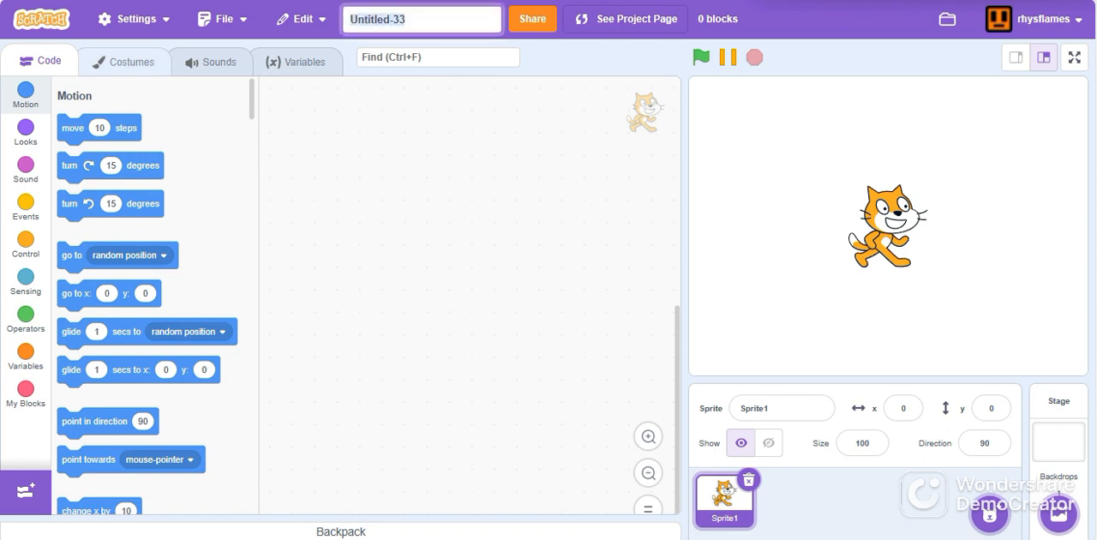
Retitle the project from Untitled-33 to Catch'a Fish!
type("Catch")
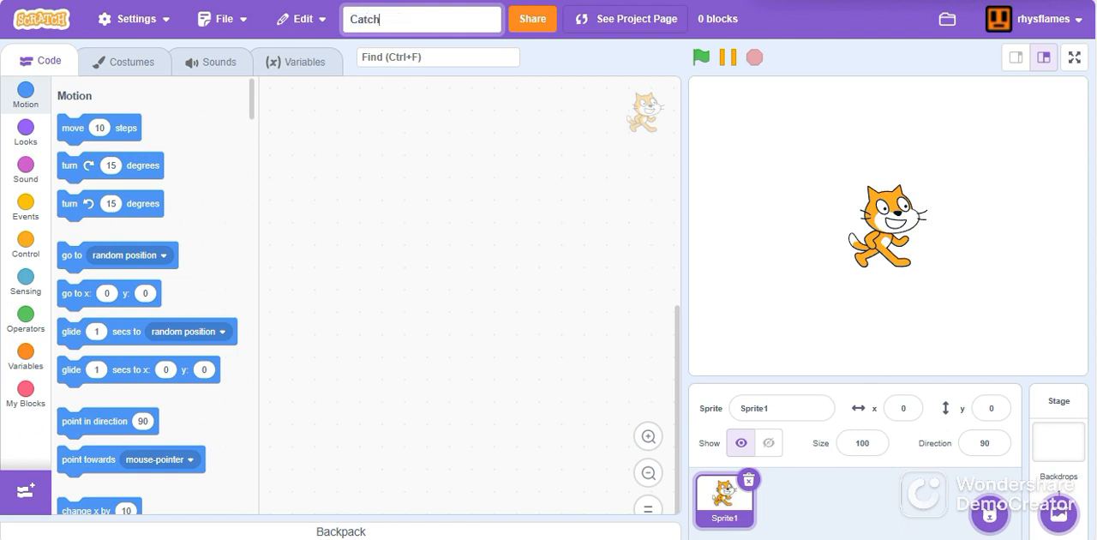
type("'a Fish!")
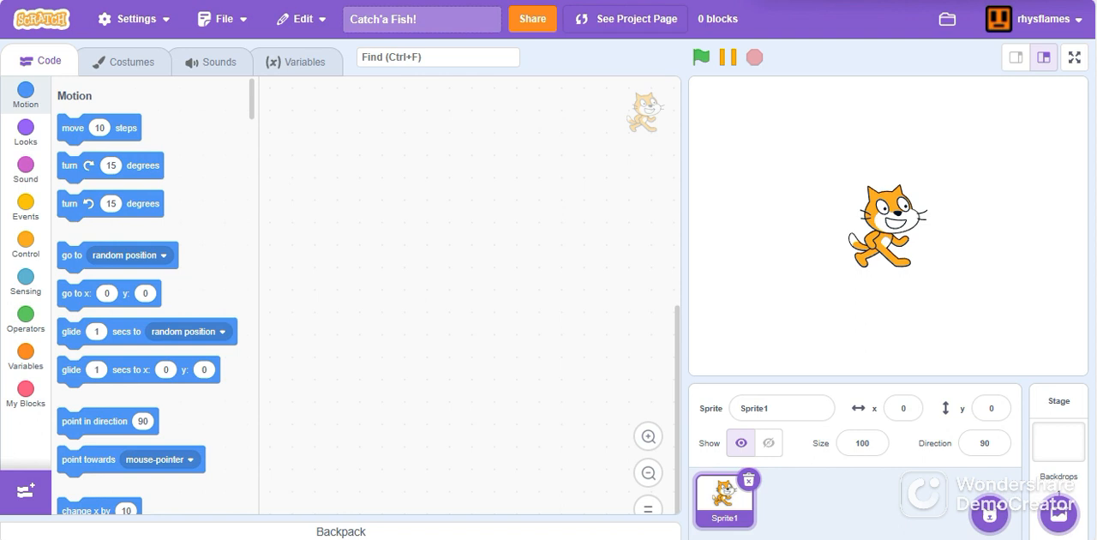
left_click(123, 62)
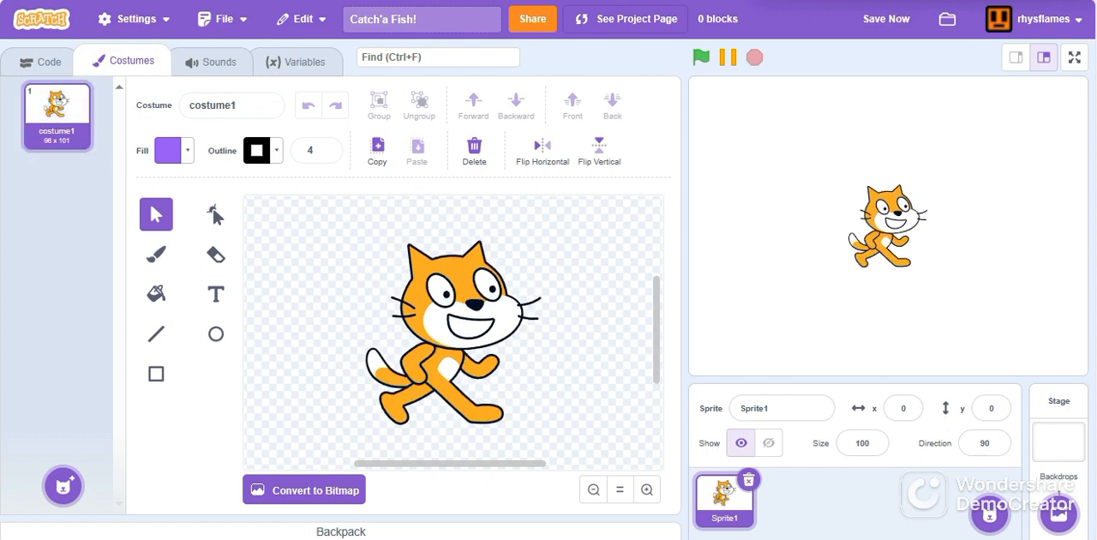
Delete the cat drawing and set the rectangle fill to a brown shade.
left_click(474, 151)
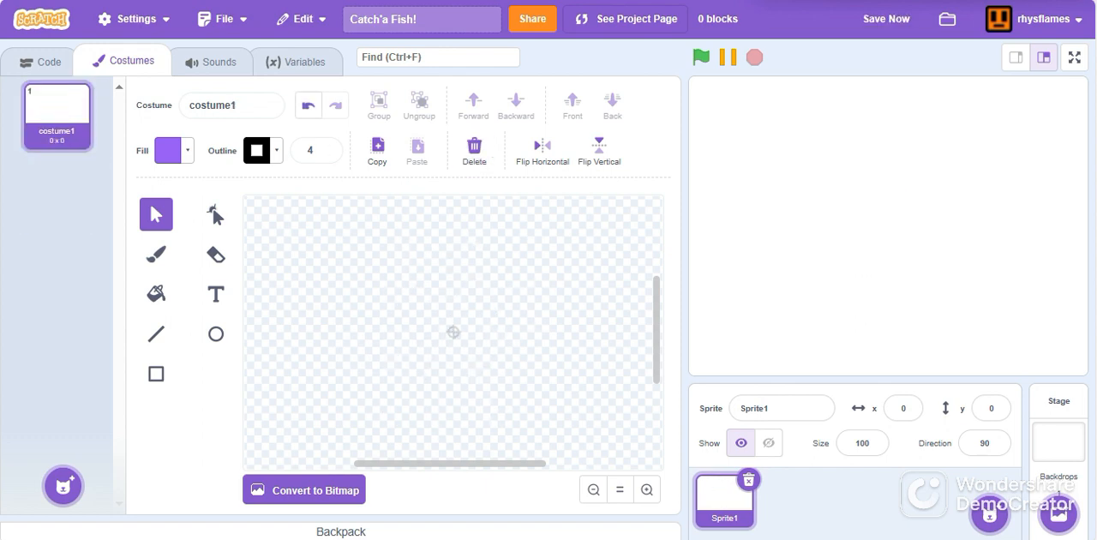
left_click(156, 374)
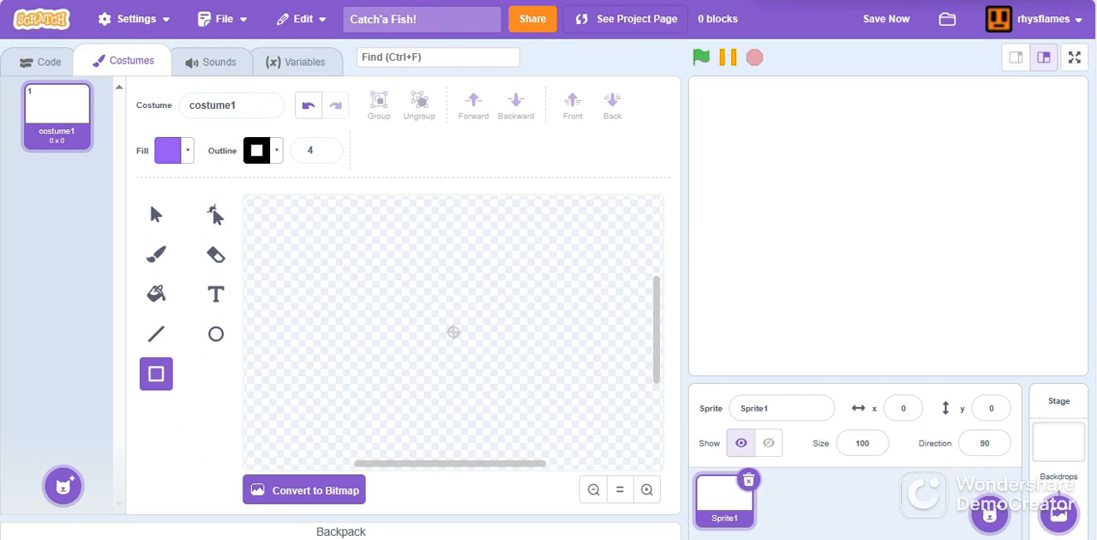
left_click(168, 151)
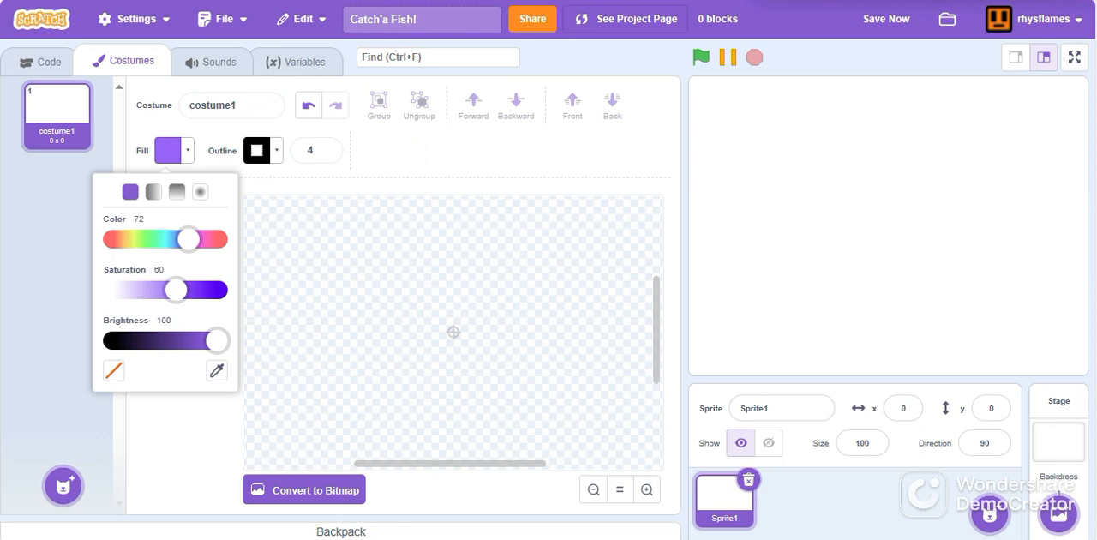
left_click_drag(189, 240, 118, 240)
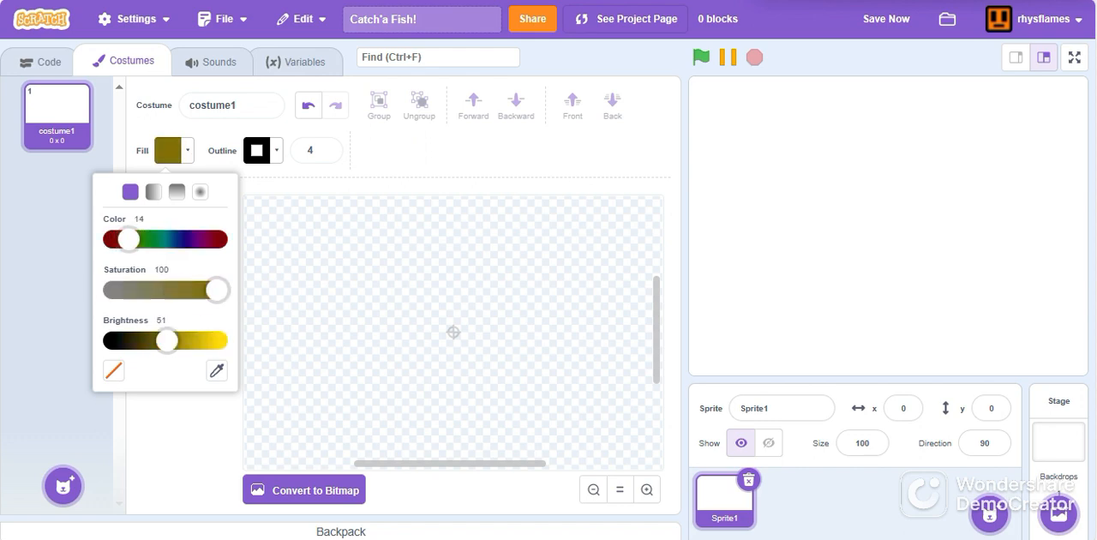
left_click_drag(168, 339, 185, 340)
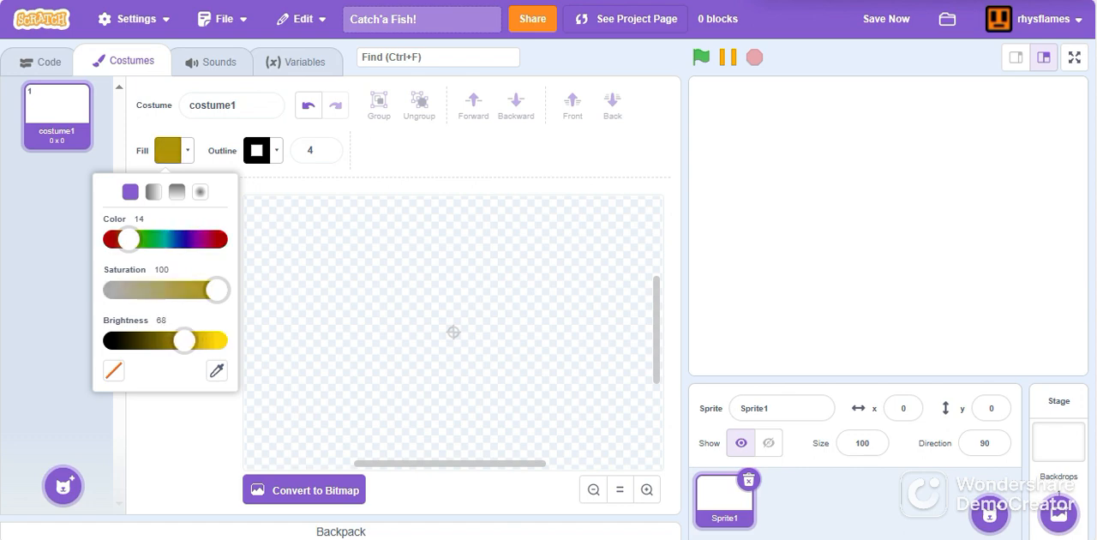
left_click_drag(185, 339, 191, 339)
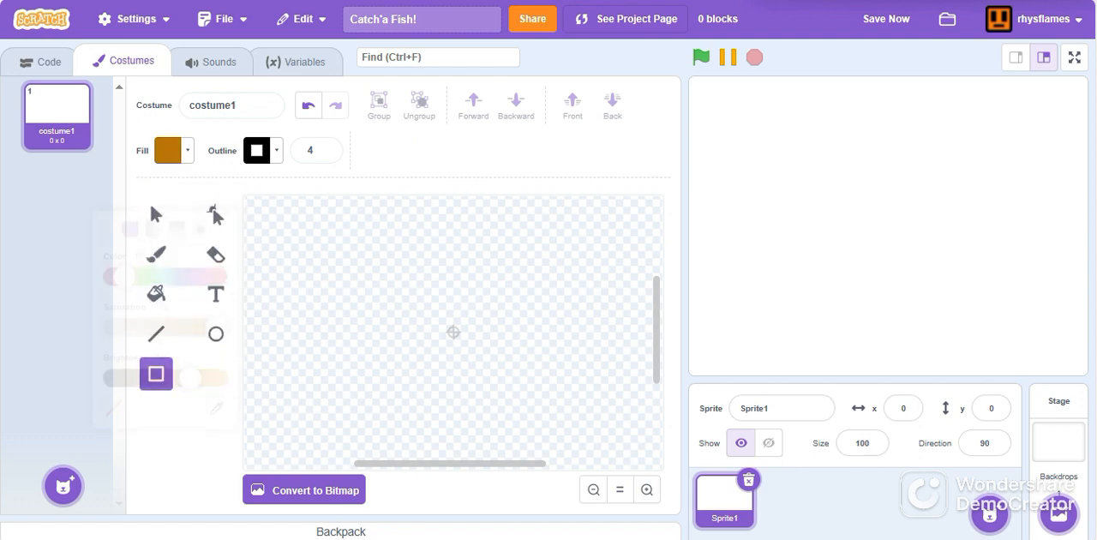
Draw a brown, black-outlined rectangle near the canvas centre and enlarge it.
left_click_drag(398, 315, 512, 401)
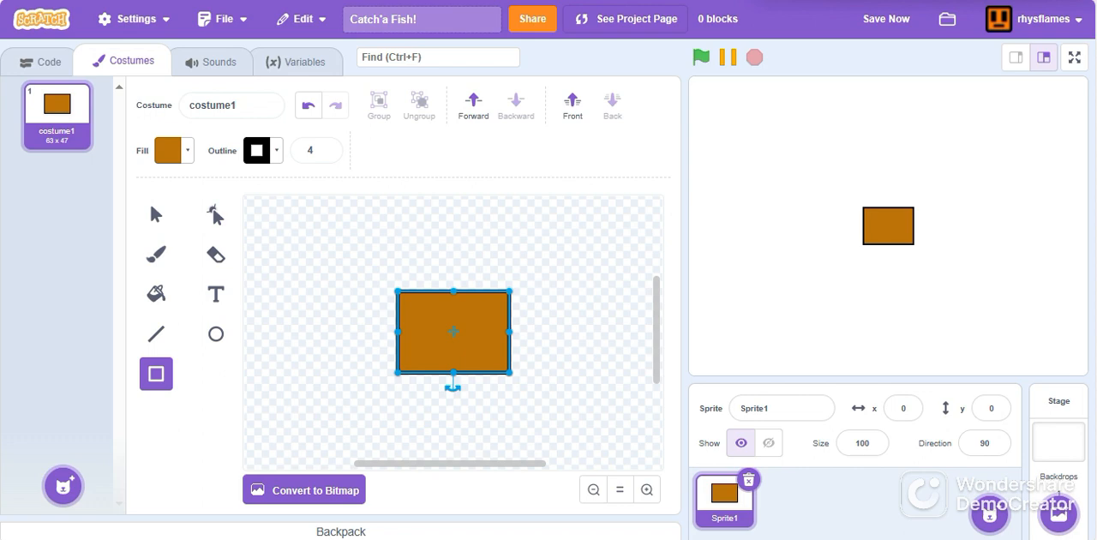
left_click_drag(502, 377, 552, 377)
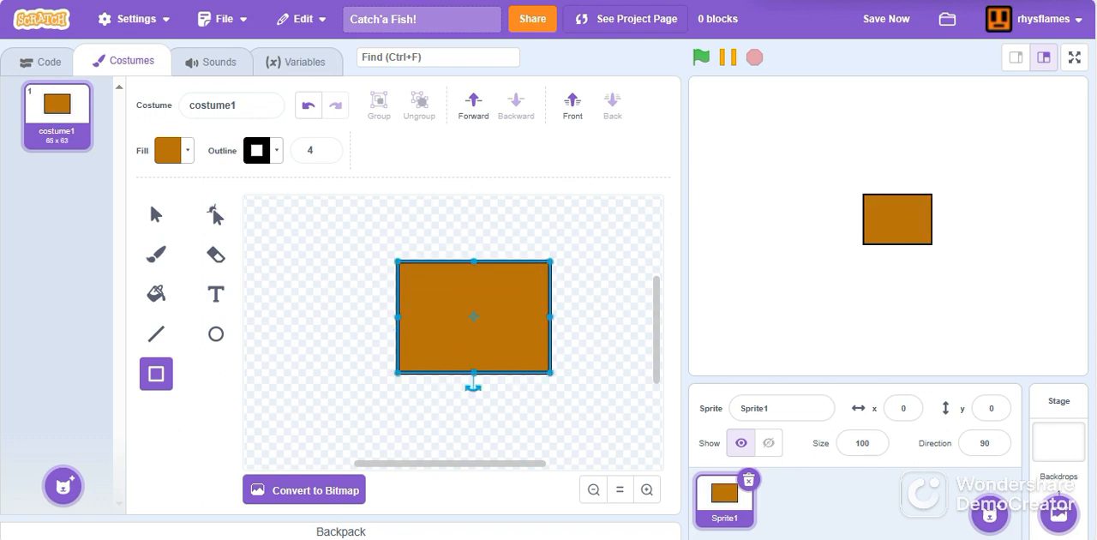
left_click(216, 212)
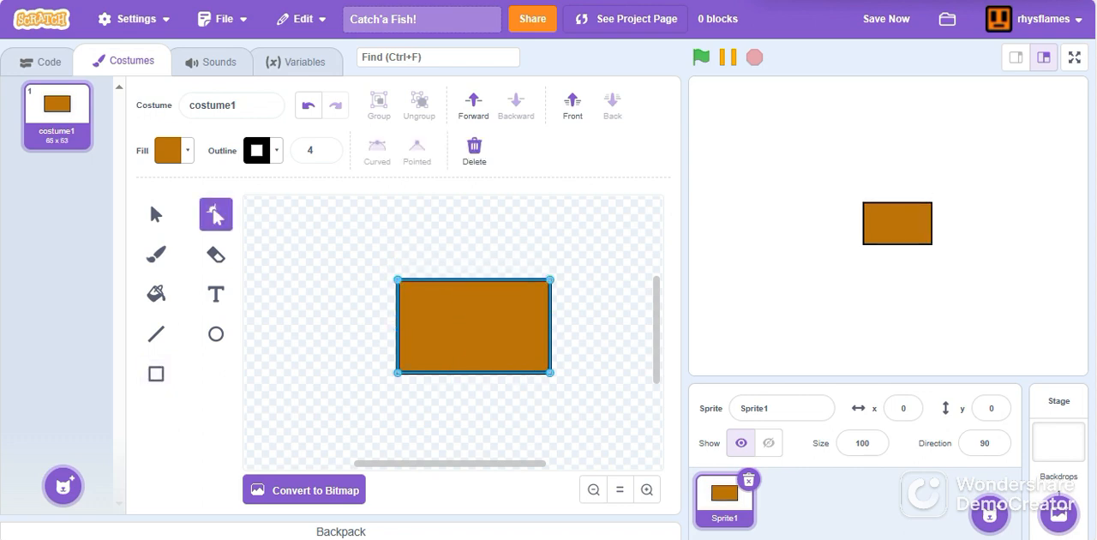
Drag the rectangle's bottom points into a curved boat hull with a flat top.
left_click_drag(397, 372, 411, 343)
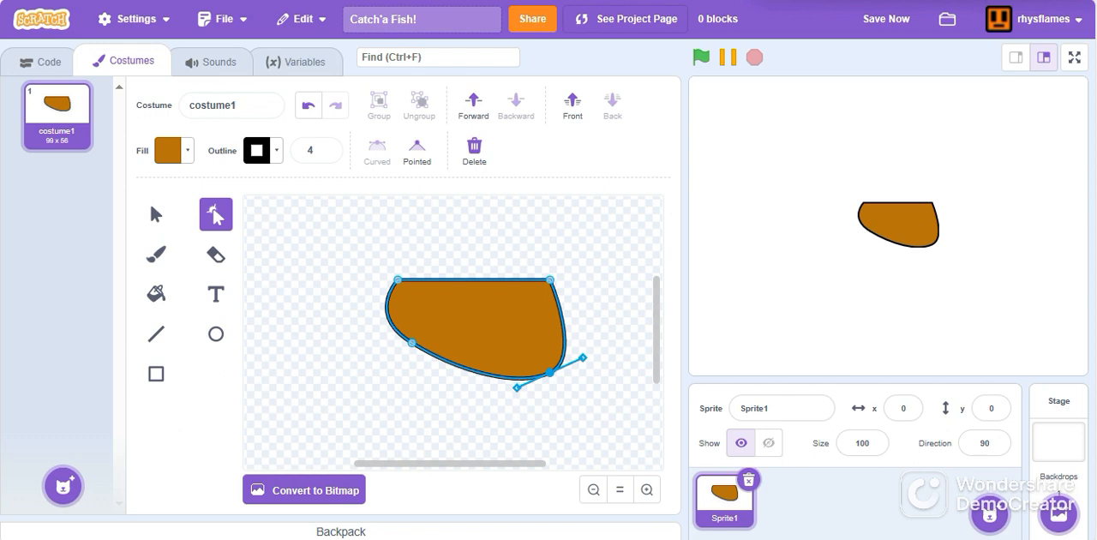
left_click_drag(514, 387, 542, 367)
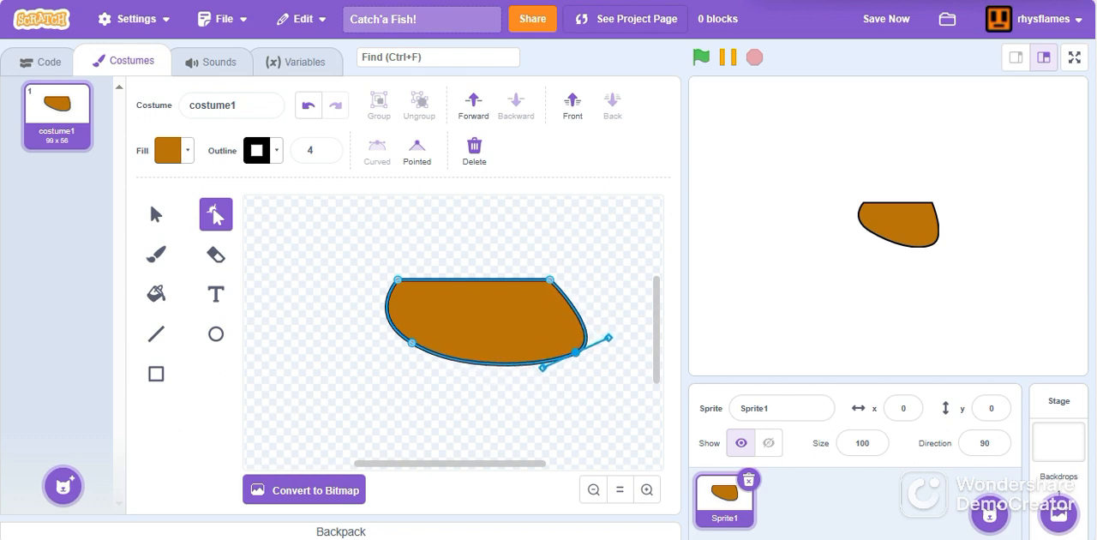
left_click_drag(609, 339, 597, 345)
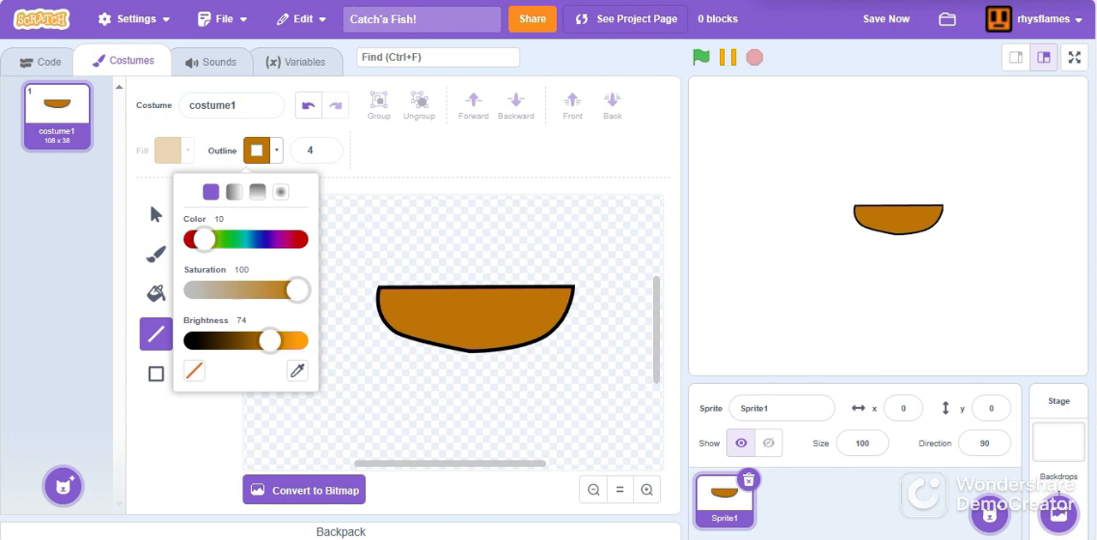
Draw horizontal brown plank lines across the boat hull.
left_click(257, 151)
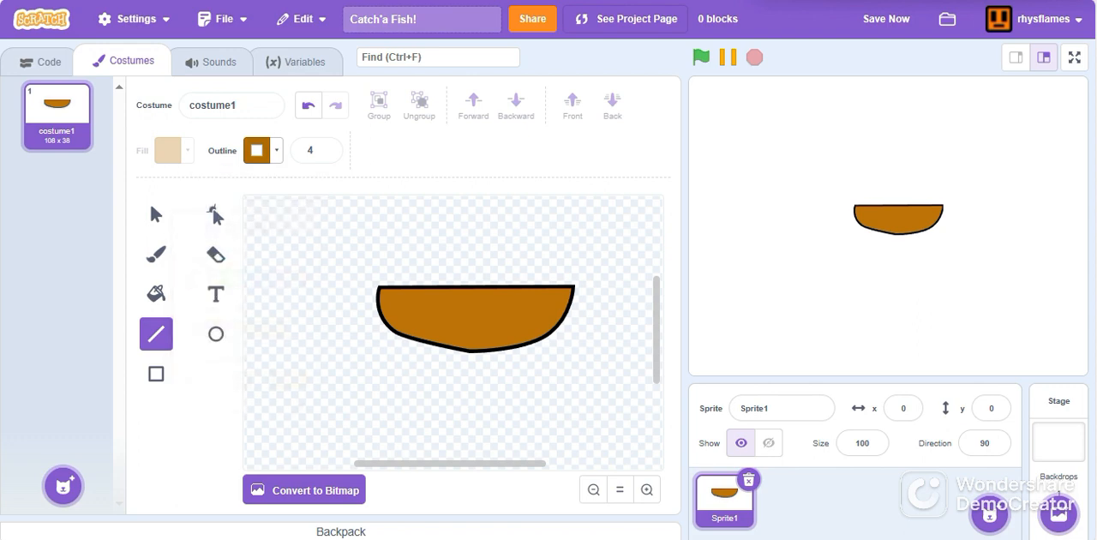
left_click_drag(386, 298, 480, 299)
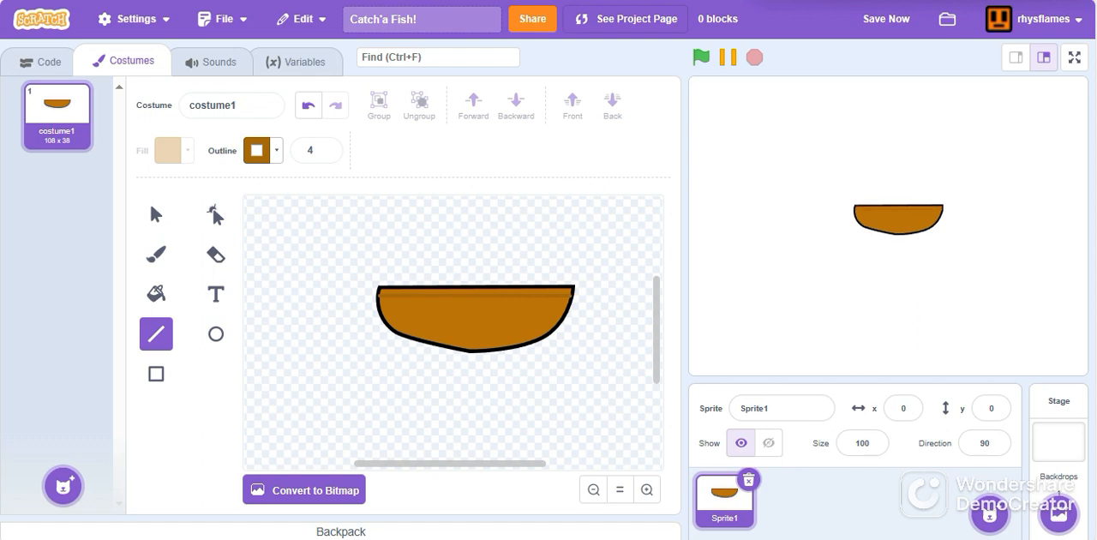
left_click_drag(379, 308, 535, 308)
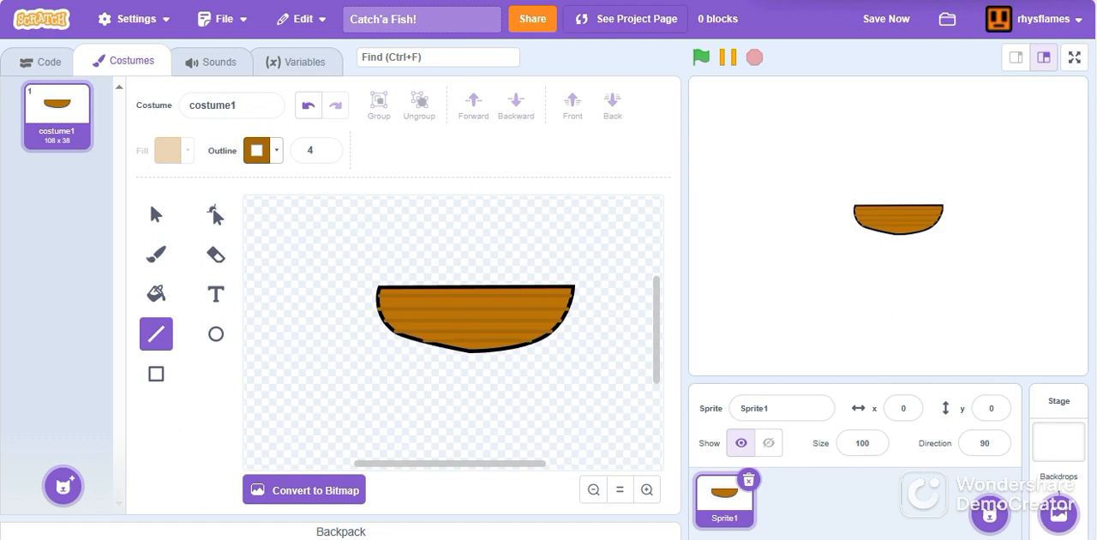
left_click(156, 214)
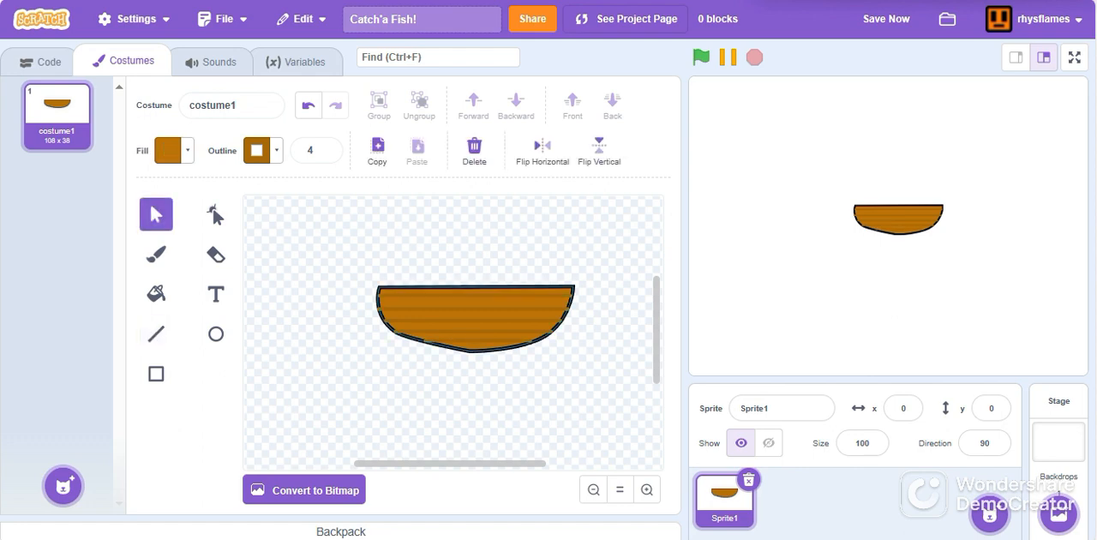
left_click(473, 319)
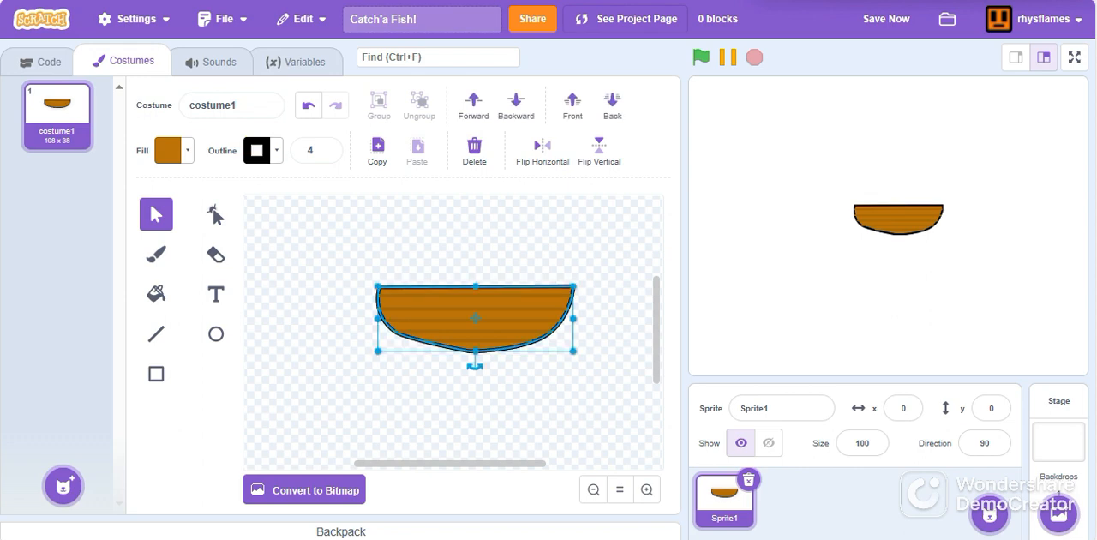
left_click(168, 151)
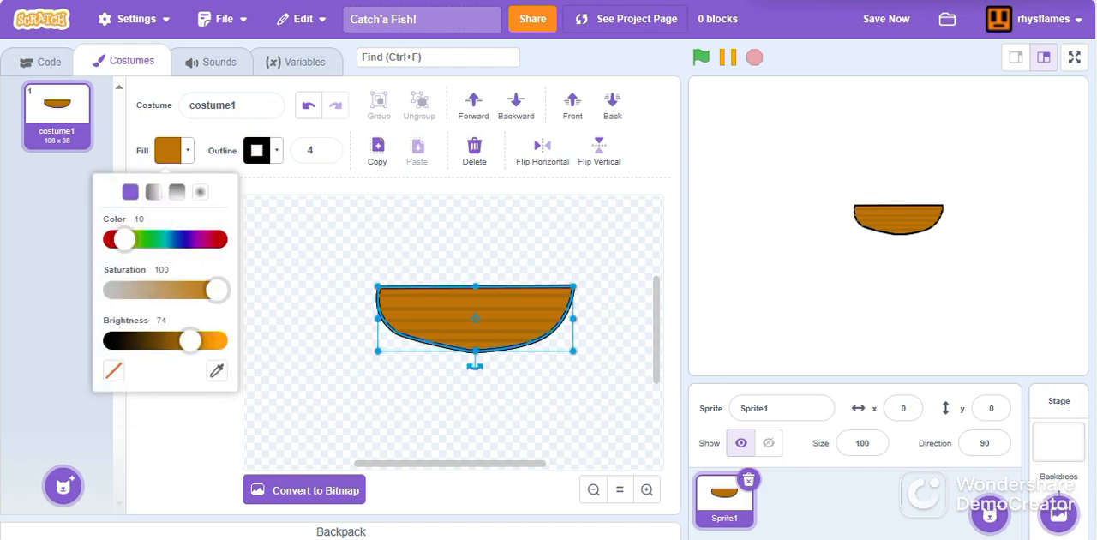
left_click(113, 370)
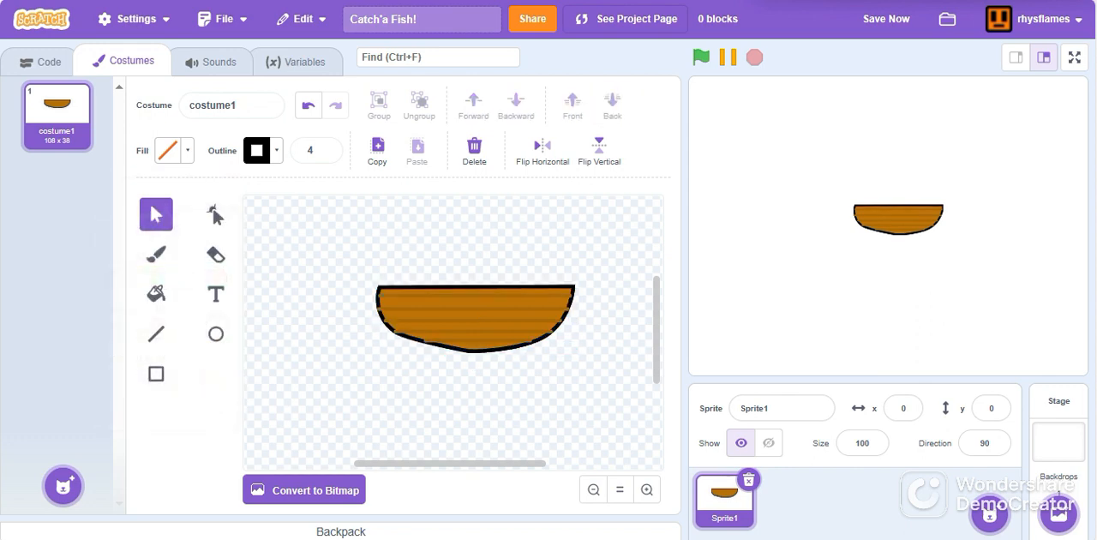
left_click(473, 323)
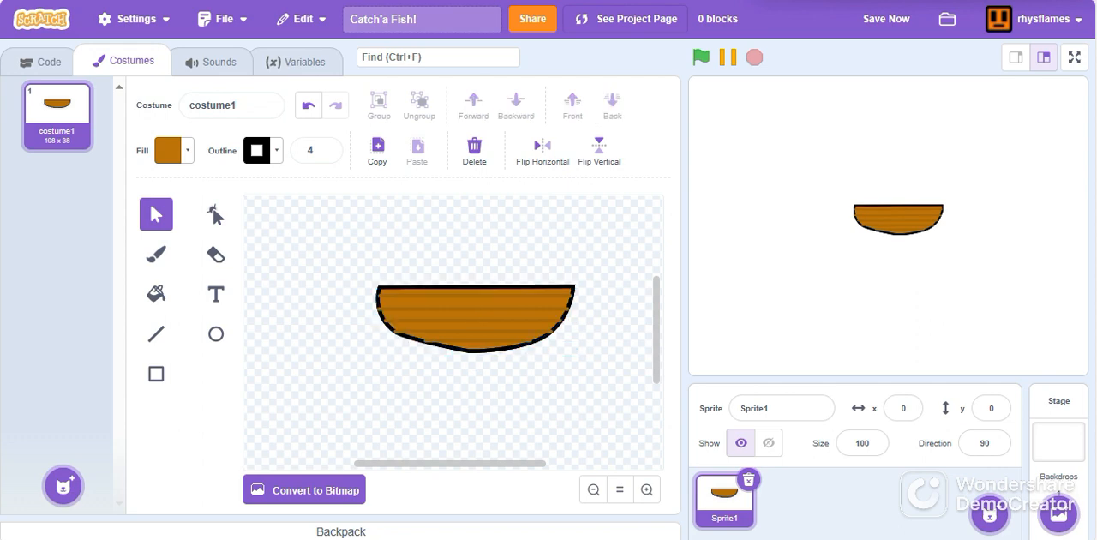
left_click(473, 319)
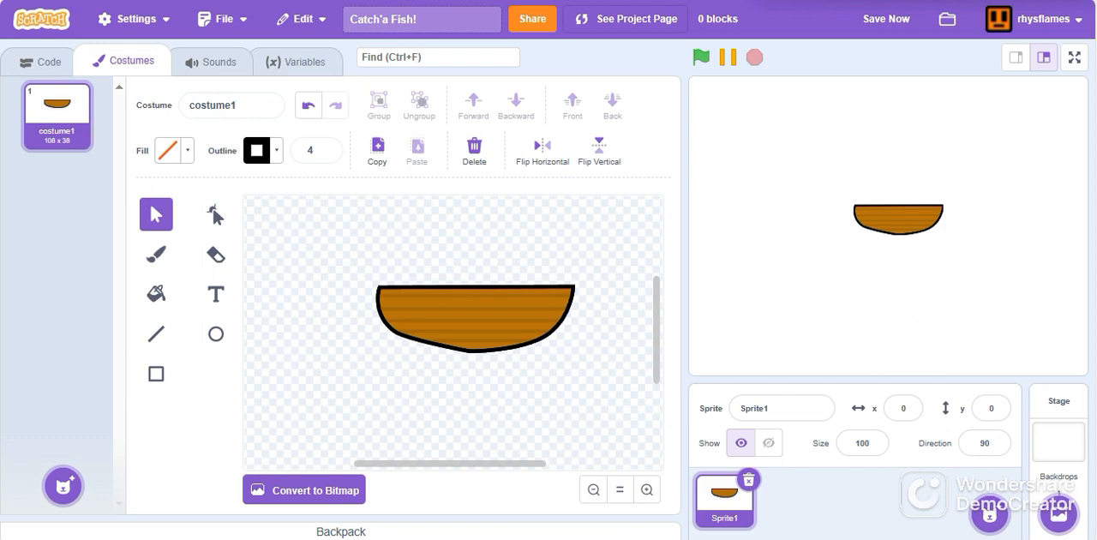
left_click_drag(473, 317, 473, 386)
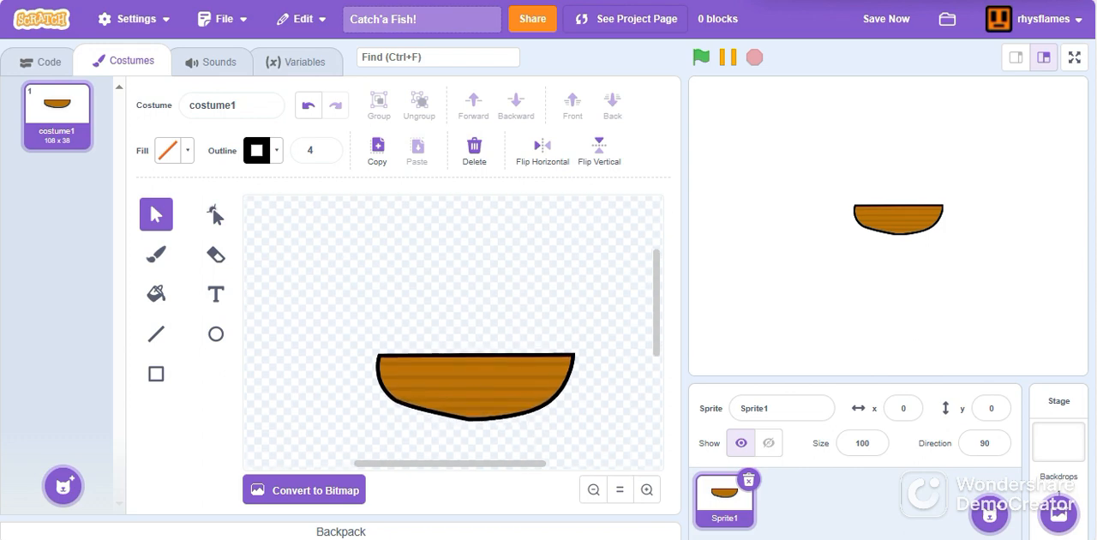
left_click(156, 374)
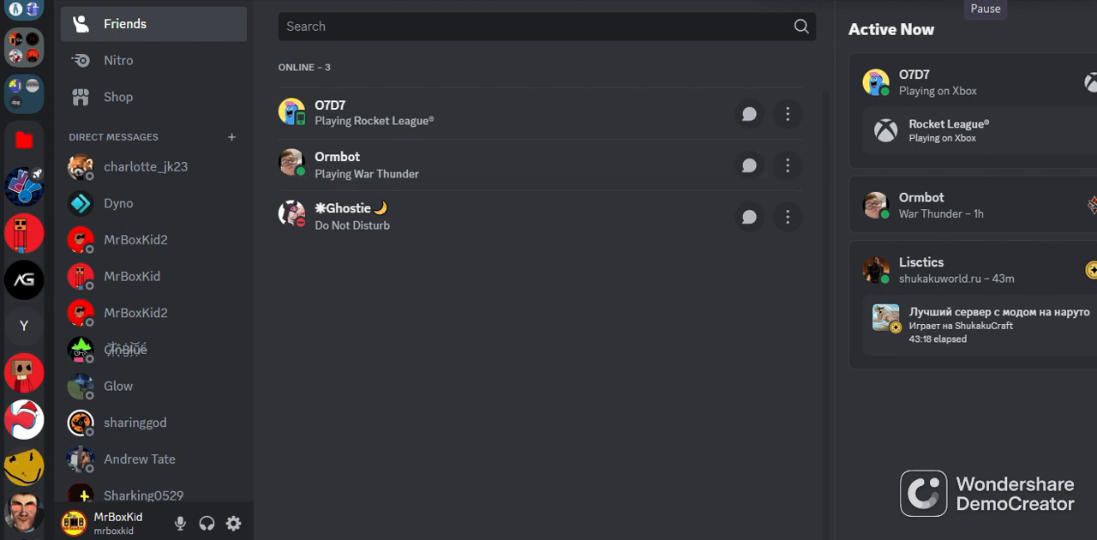
View own Discord profile card, then close it.
left_click(79, 521)
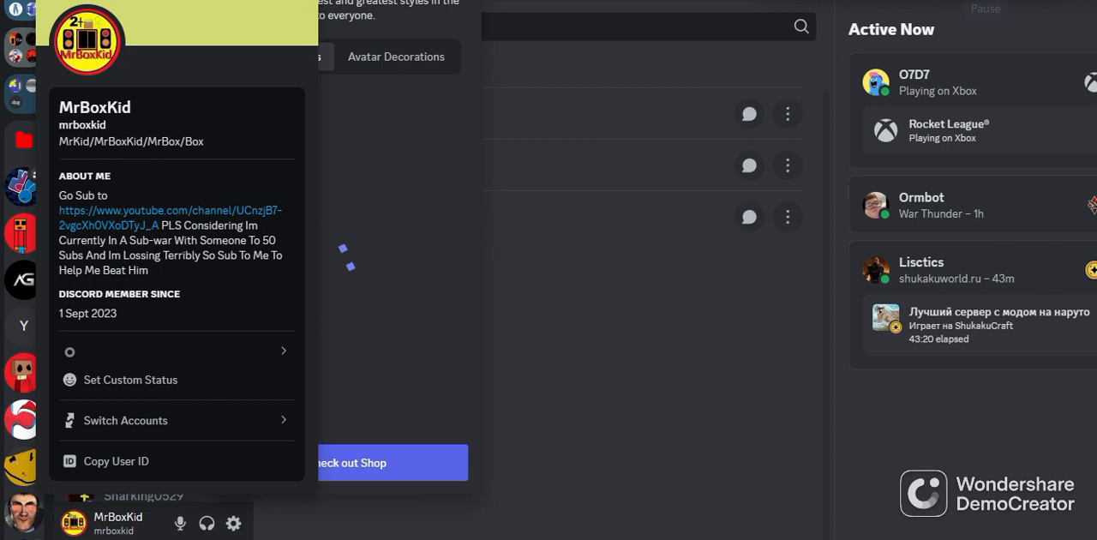
left_click(392, 56)
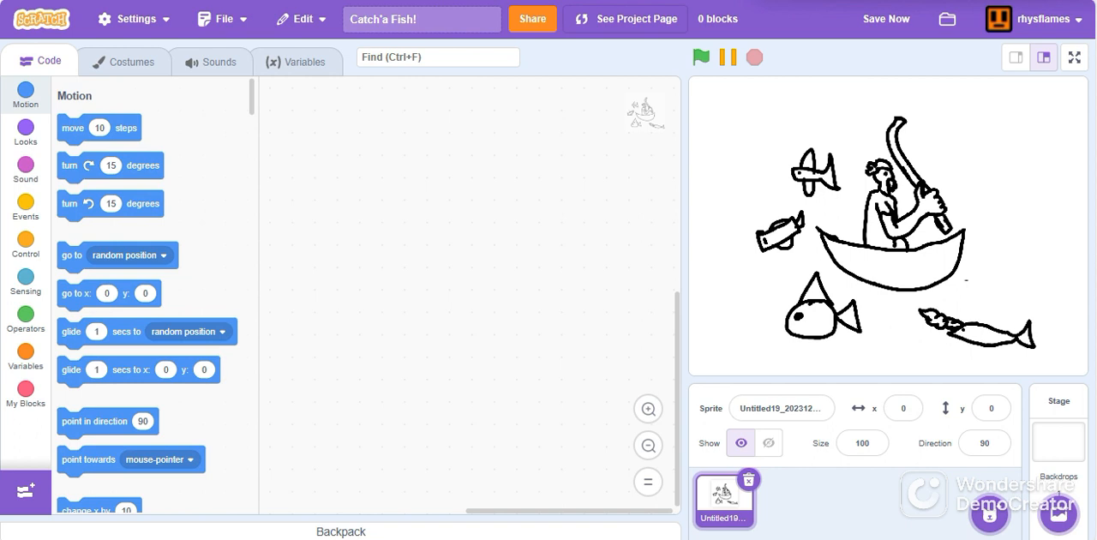
Erase the fish drawn around the man-in-boat sketch with an 86-size eraser.
left_click(124, 61)
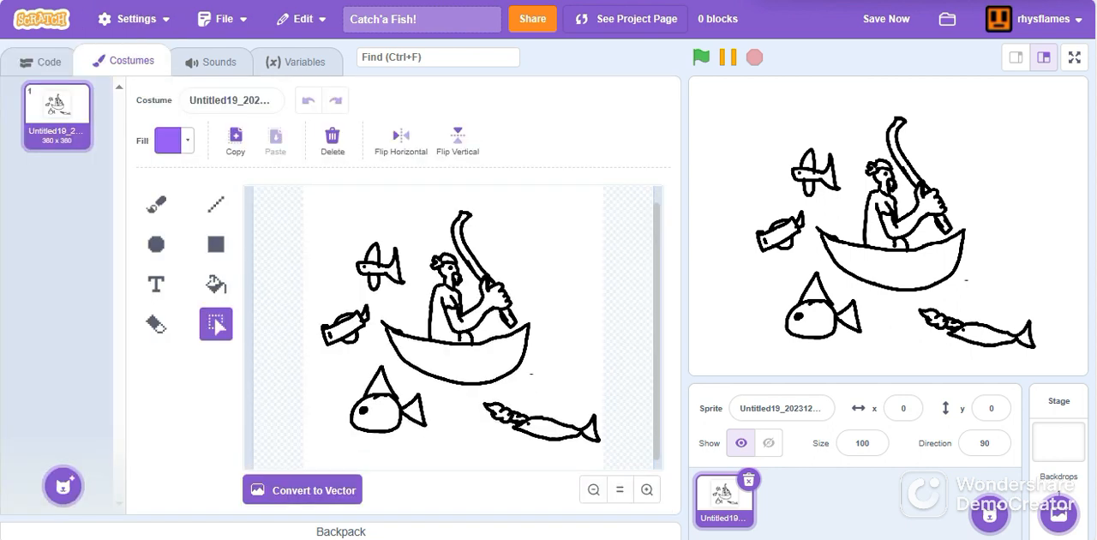
left_click(156, 324)
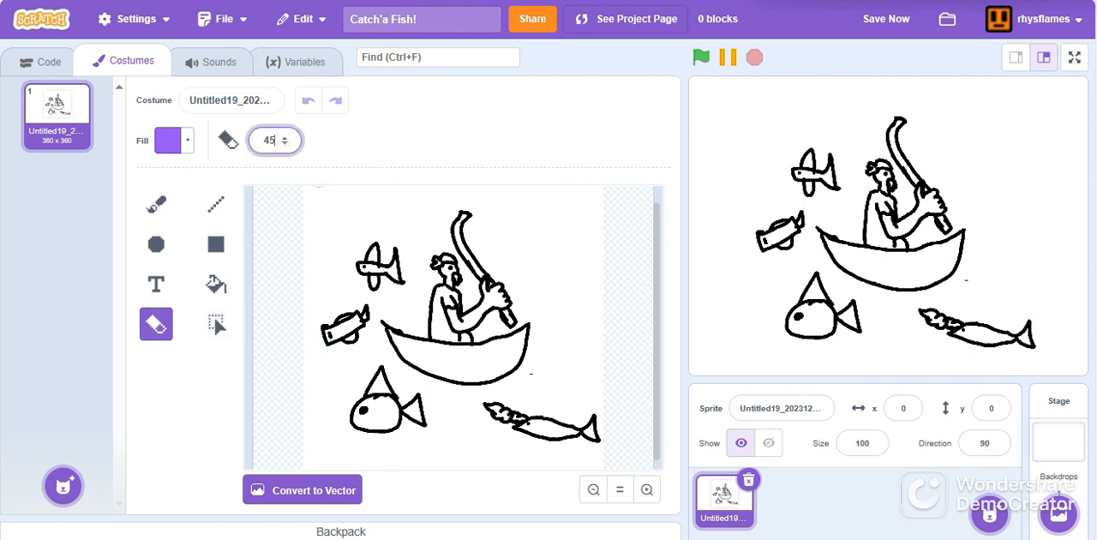
type("86")
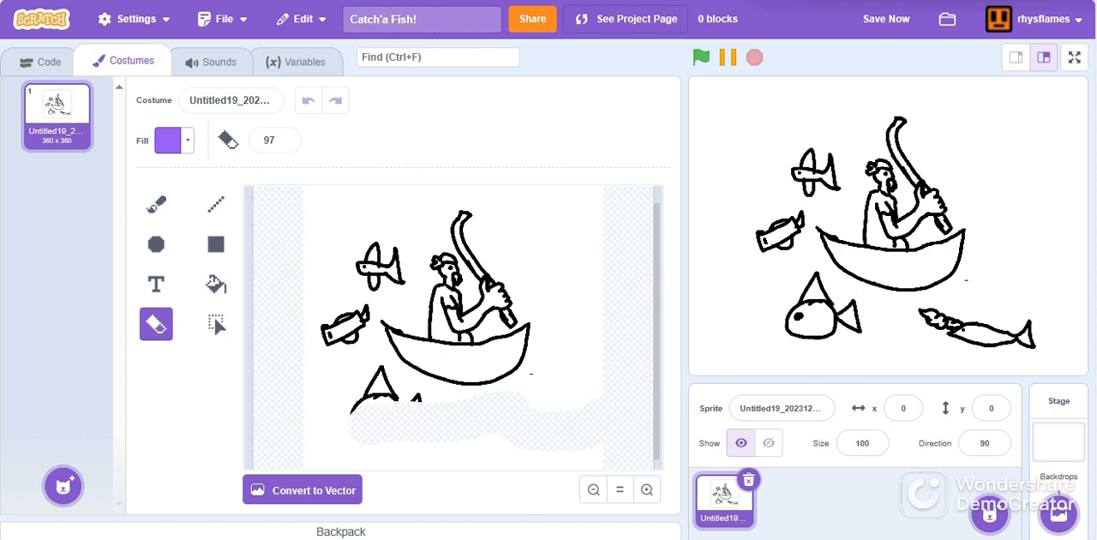
left_click(368, 395)
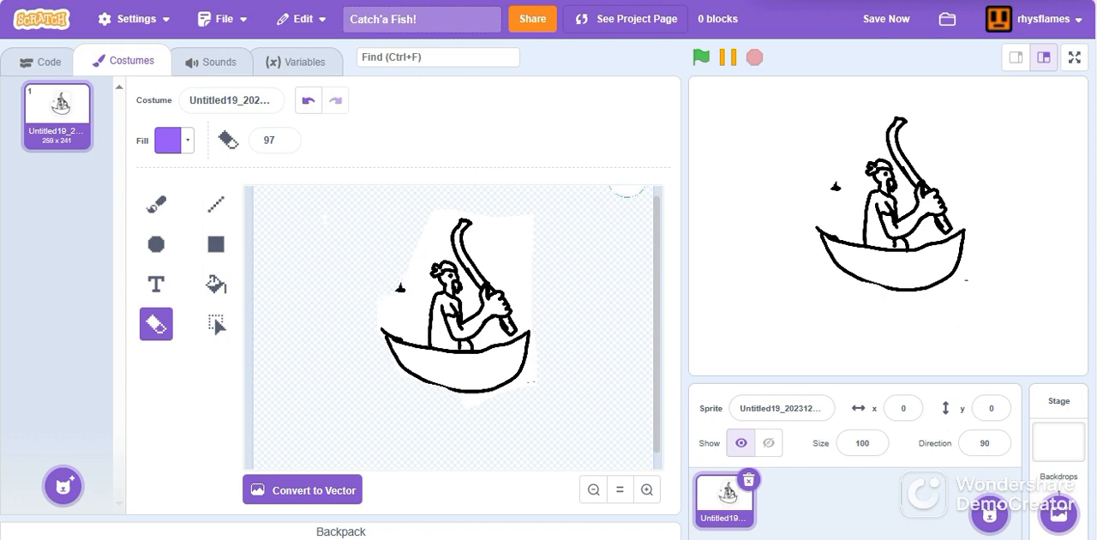
Delete the man-in-boat sprite and draw a tall narrow brown rectangle on the stage backdrop.
left_click(1057, 431)
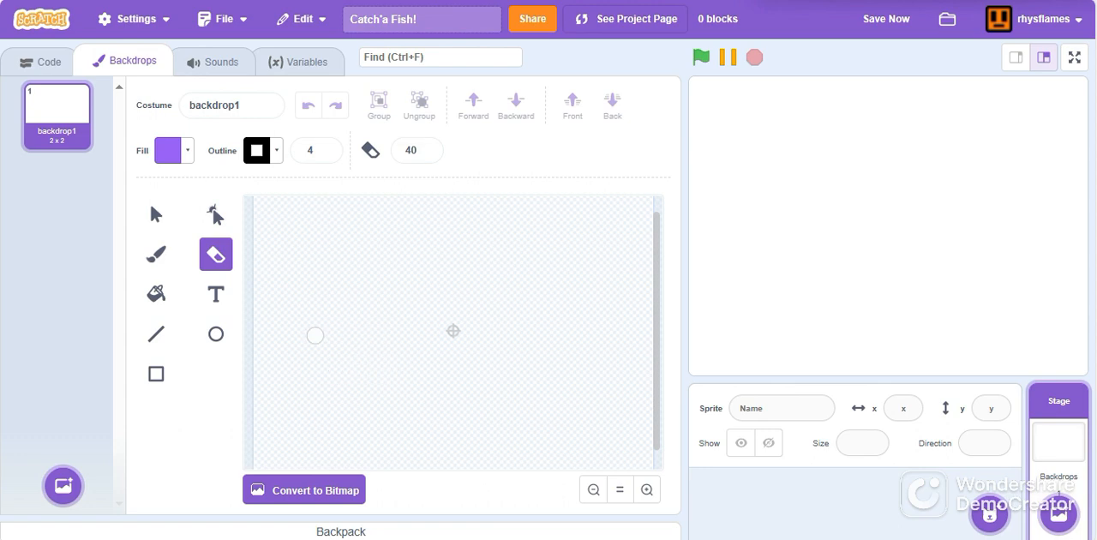
left_click(154, 374)
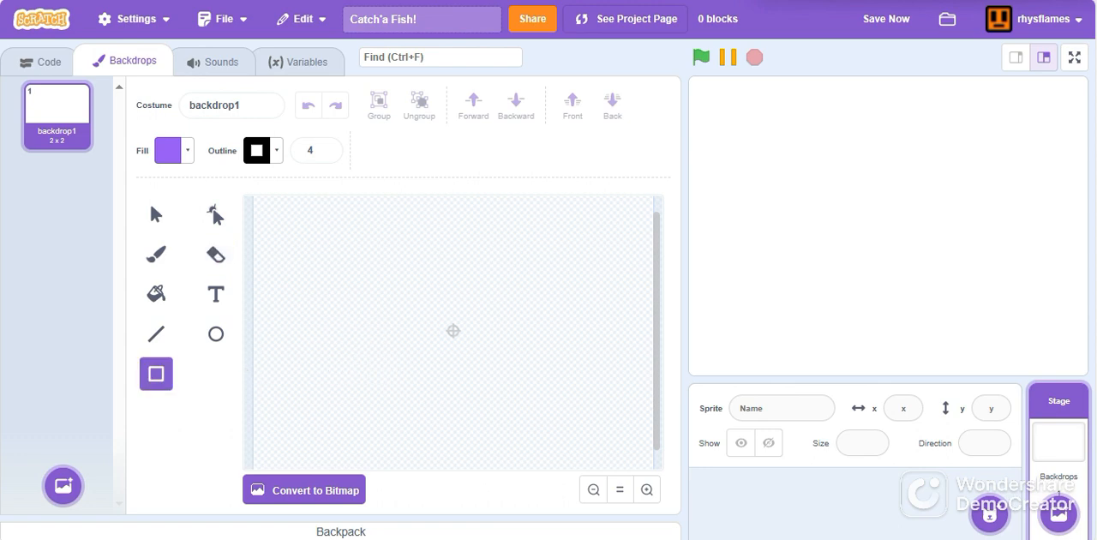
left_click(168, 151)
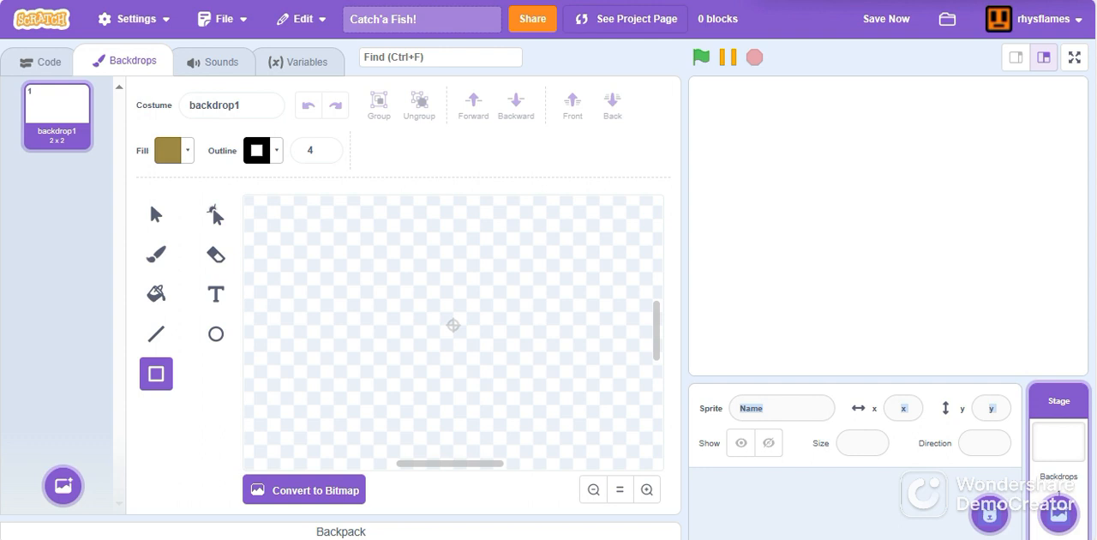
left_click_drag(458, 214, 458, 442)
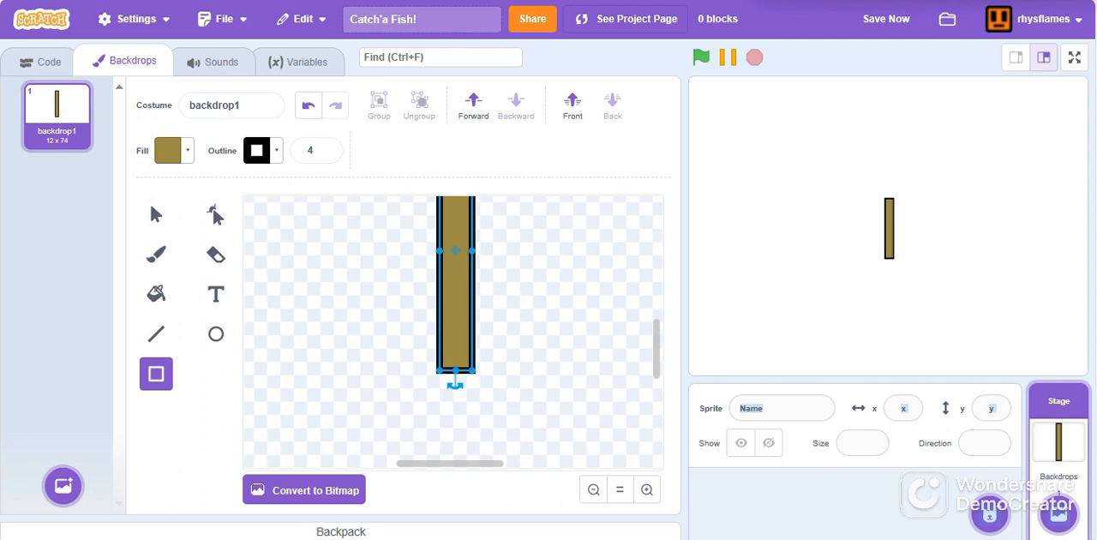
Reshape the brown rectangle into a bent, jagged fishing rod.
left_click(216, 212)
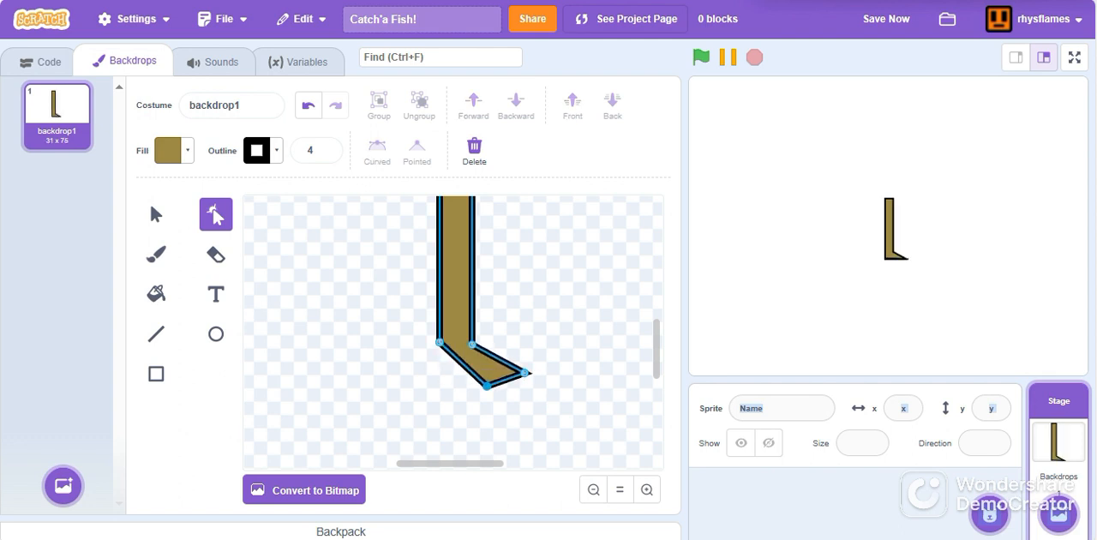
left_click_drag(489, 386, 501, 403)
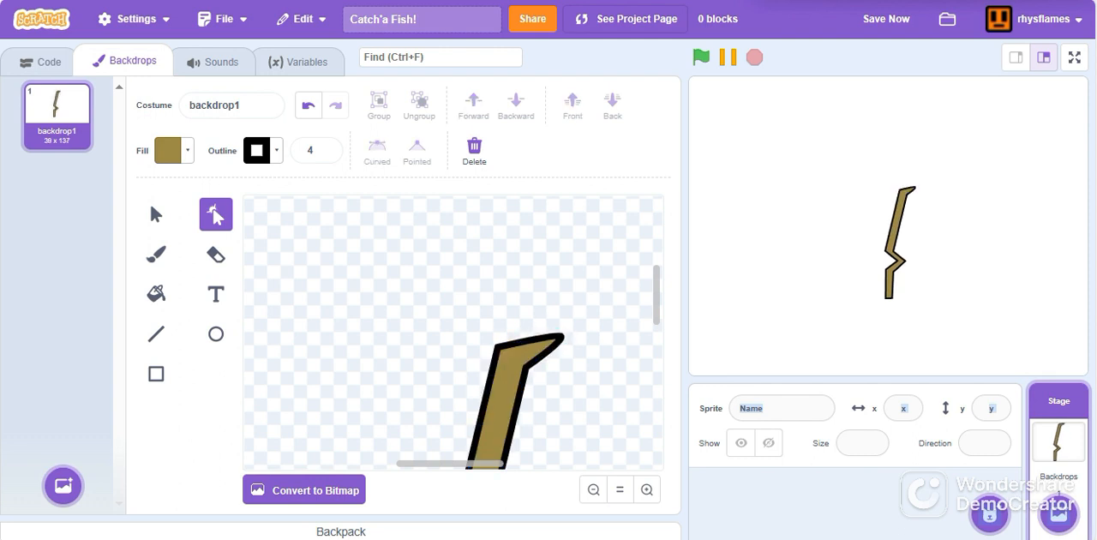
Move the rod into its own sprite named FR and add a blank Sprite1.
left_click(515, 394)
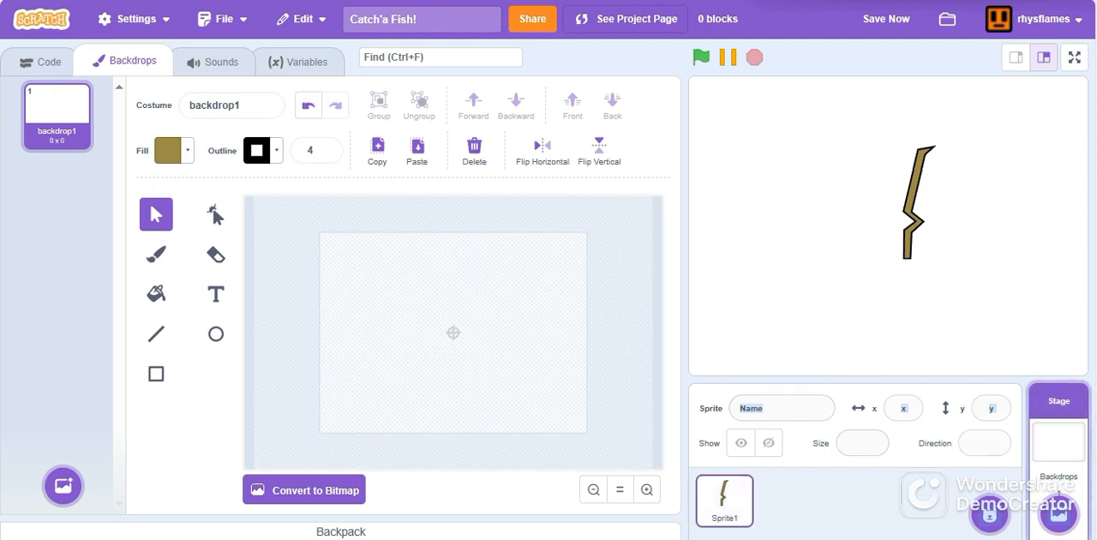
left_click(724, 501)
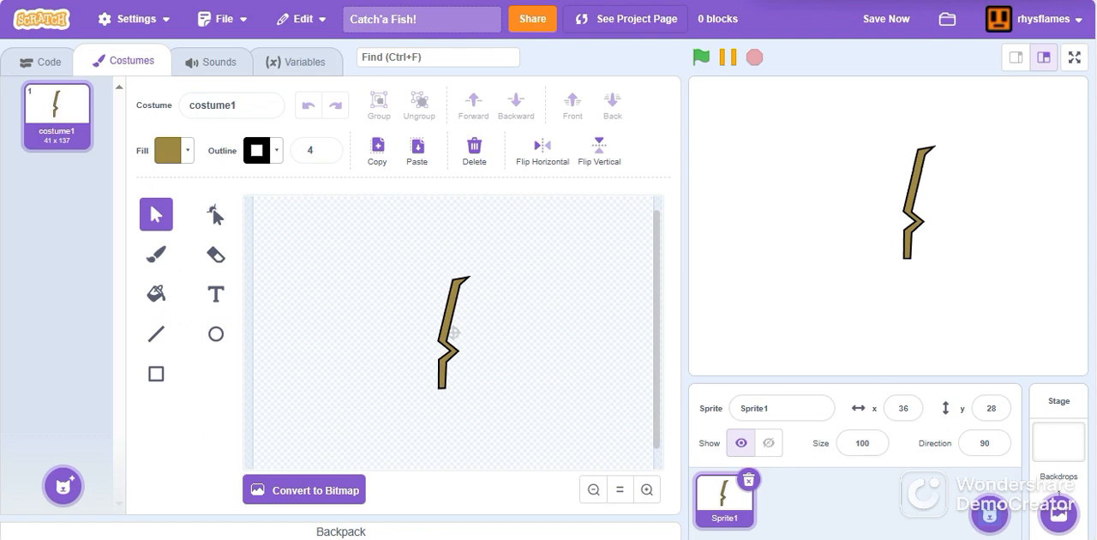
left_click(782, 407)
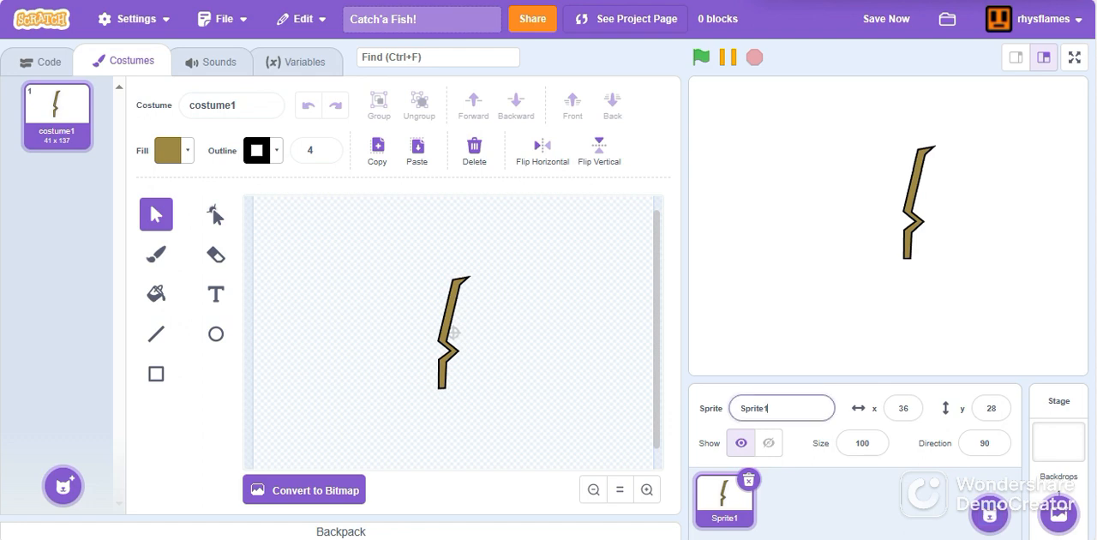
type("FR")
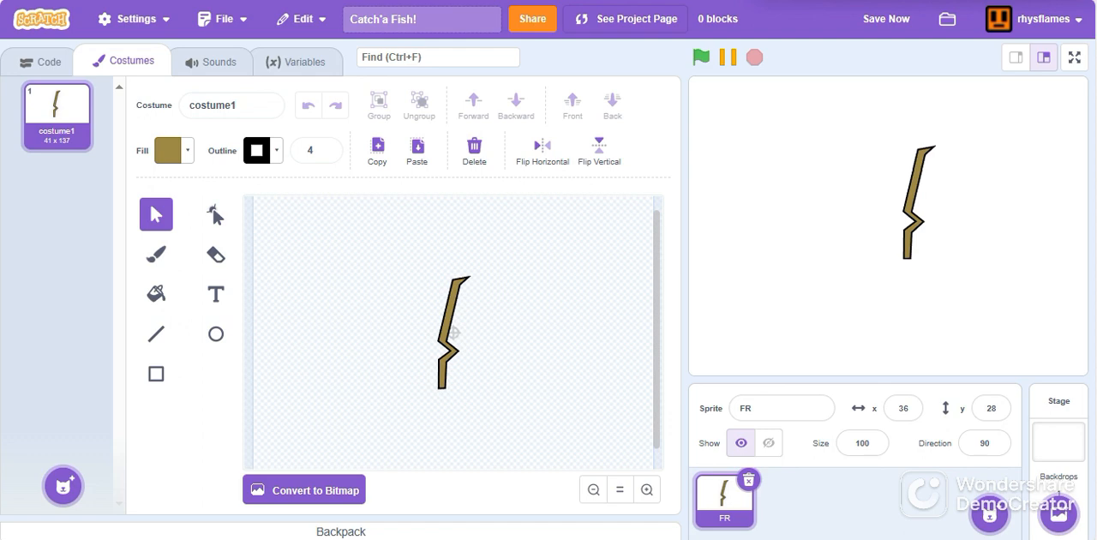
left_click(48, 61)
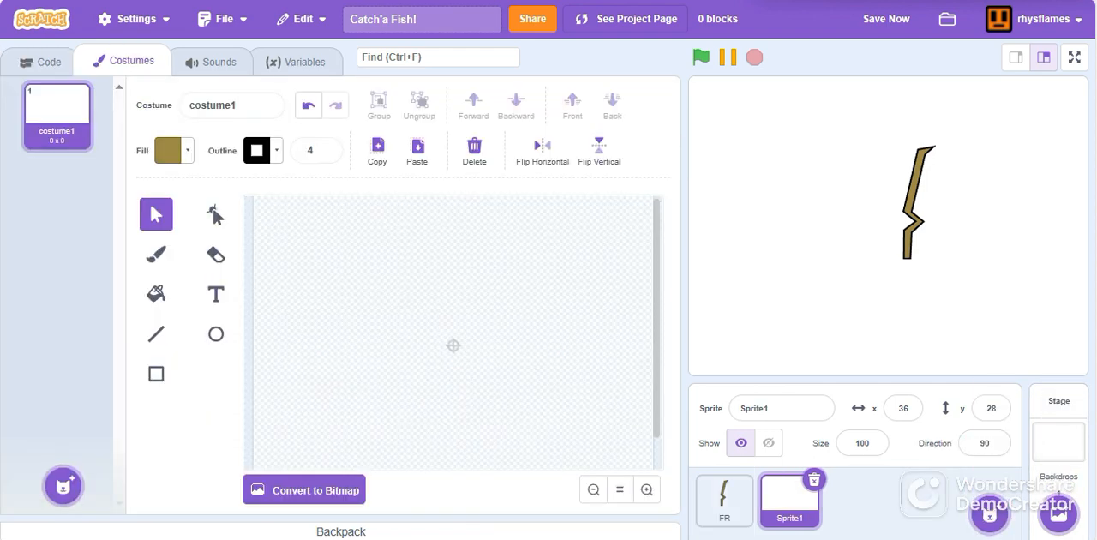
Cover the stage backdrop with a solid yellow rectangle, then return to Sprite1.
left_click(156, 332)
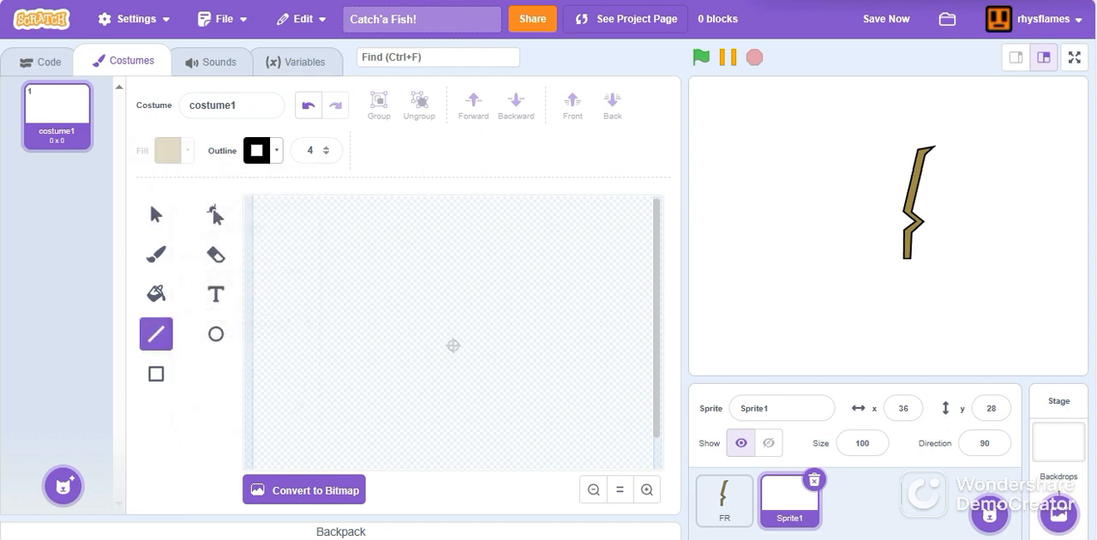
left_click(1058, 437)
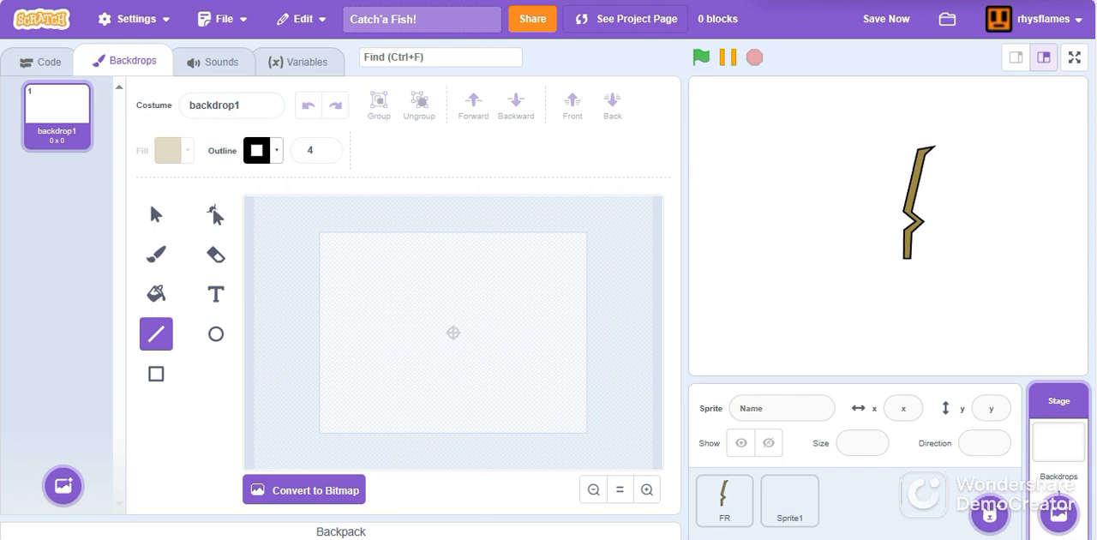
left_click(154, 373)
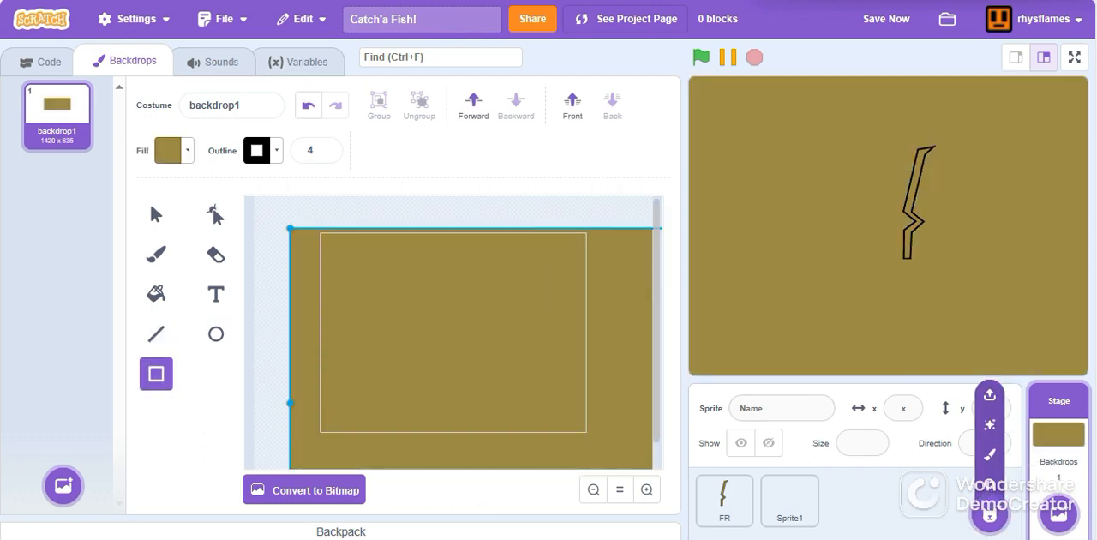
left_click(168, 151)
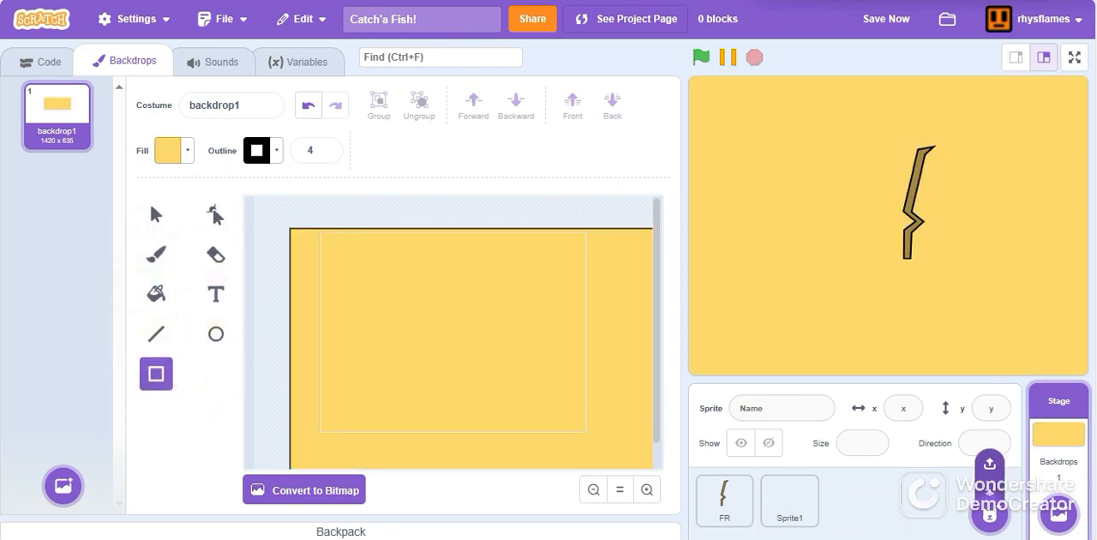
left_click(788, 501)
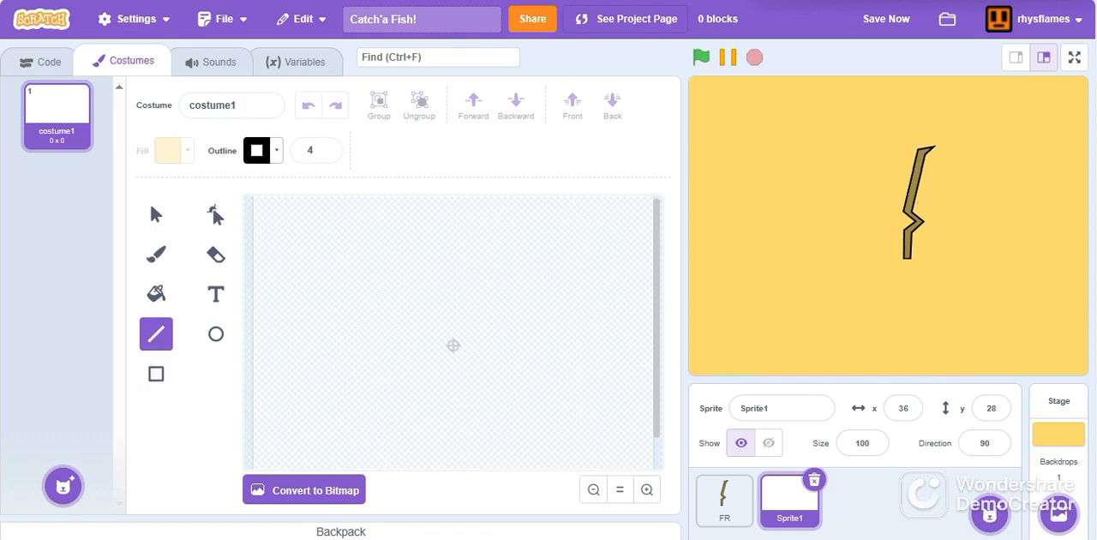
Draw a thin vertical fishing line in Sprite1's costume beside the rod.
left_click(258, 150)
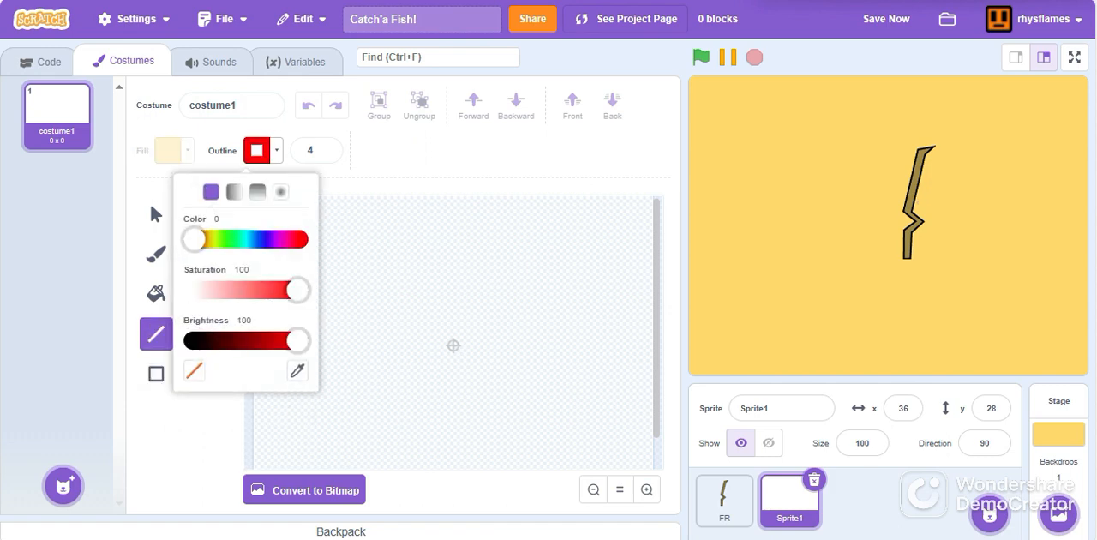
left_click(255, 151)
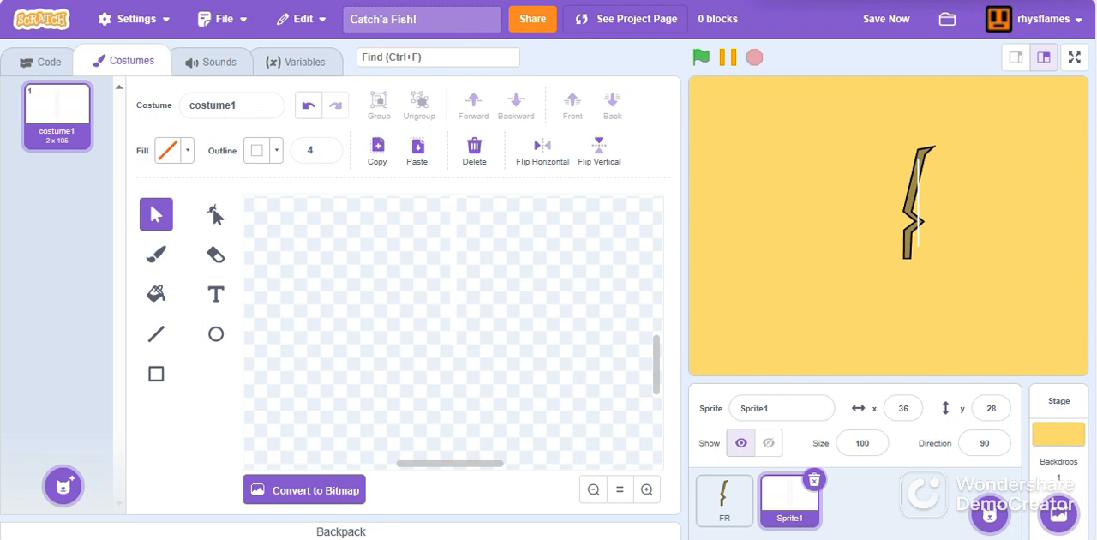
right_click(57, 117)
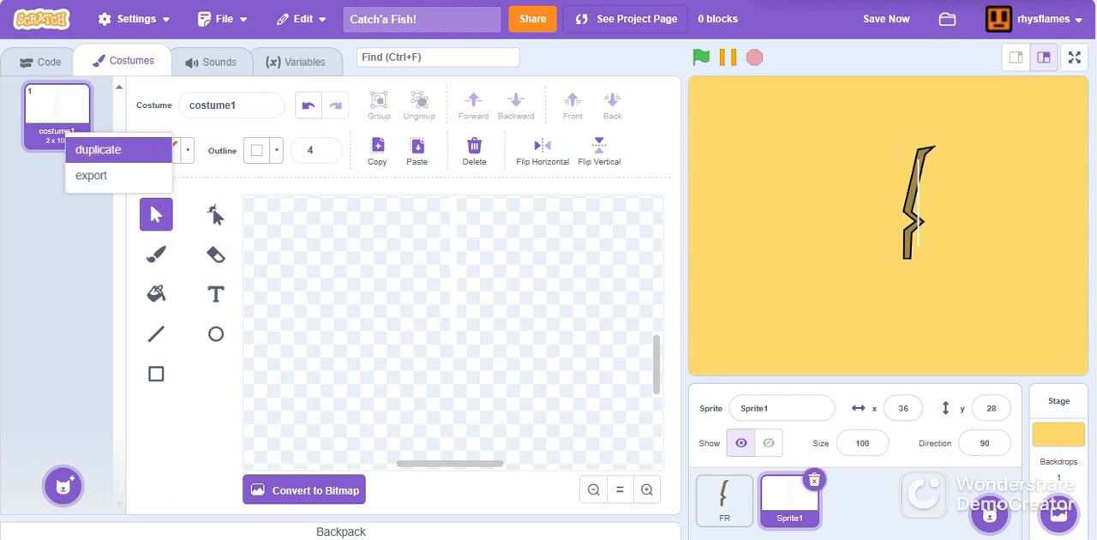
Duplicate the fishing-line costume and erase the copy's line down to a short stub.
left_click(98, 149)
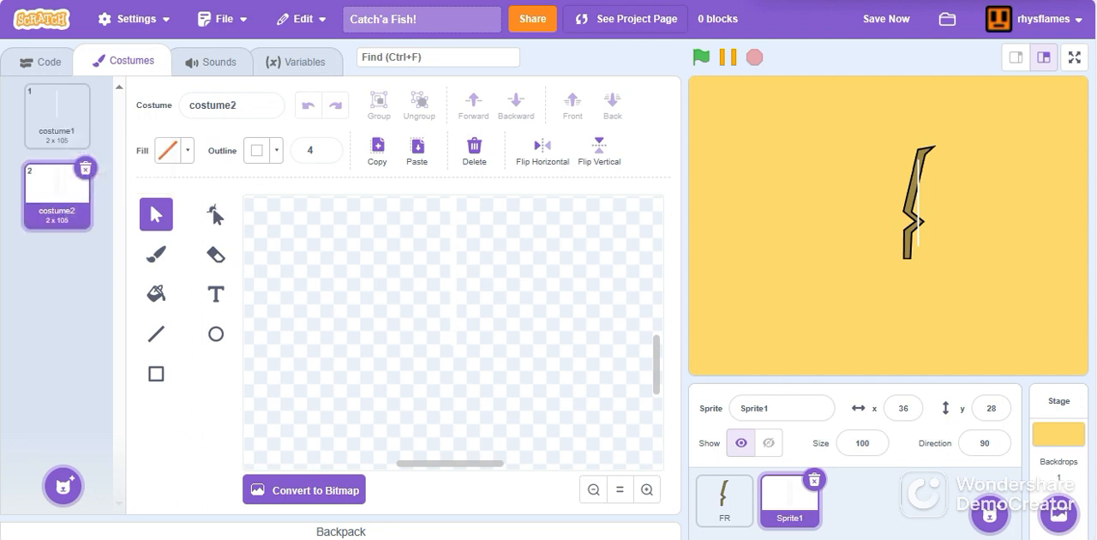
left_click_drag(453, 195, 452, 344)
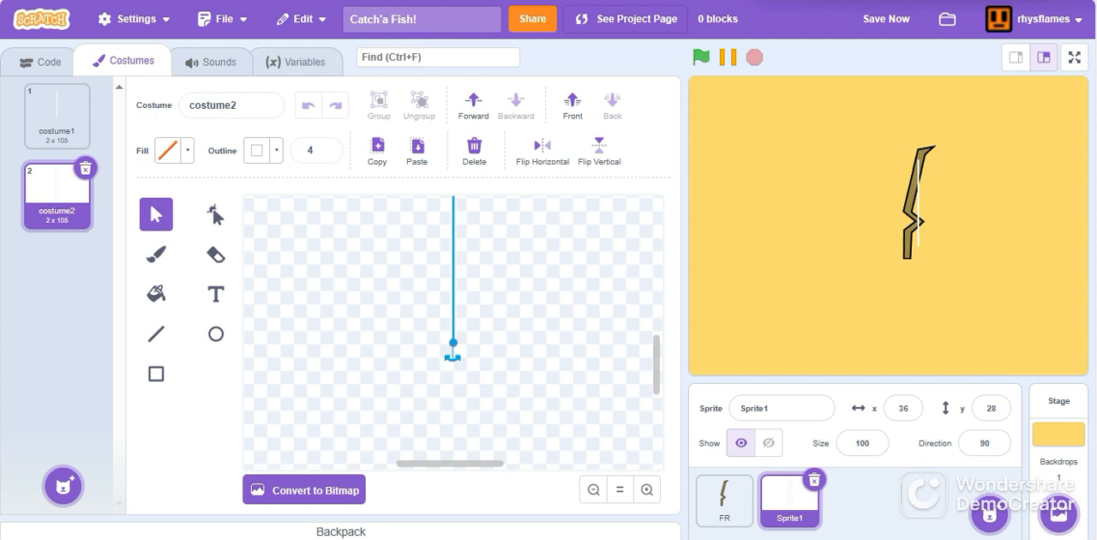
left_click(216, 253)
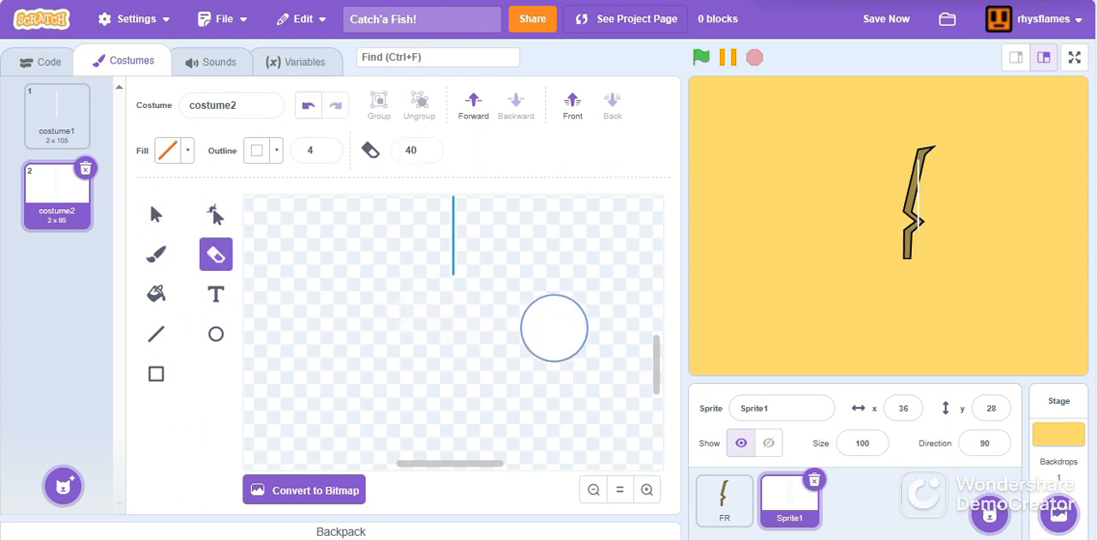
left_click_drag(552, 327, 500, 277)
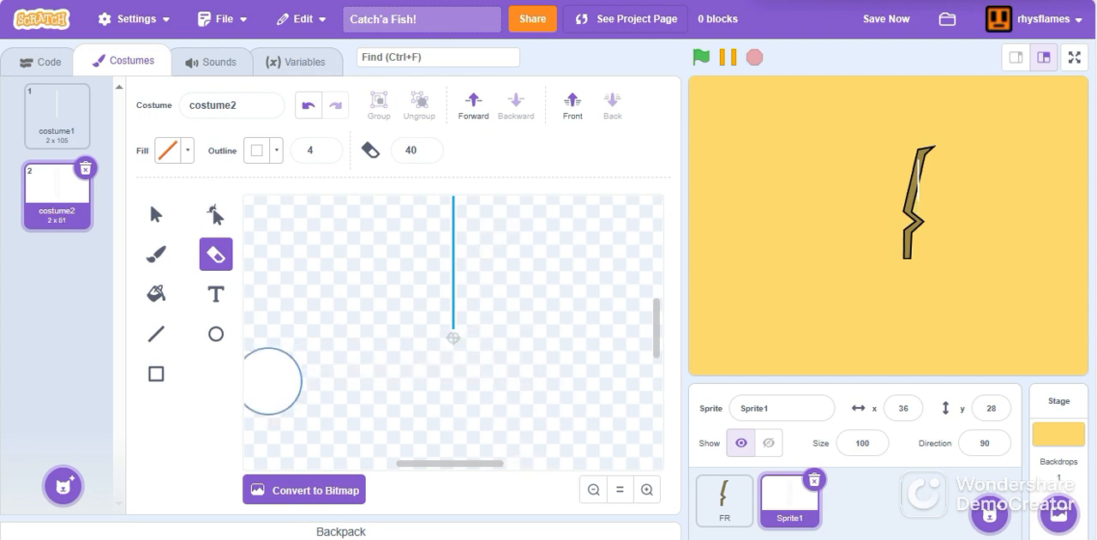
left_click_drag(271, 381, 536, 261)
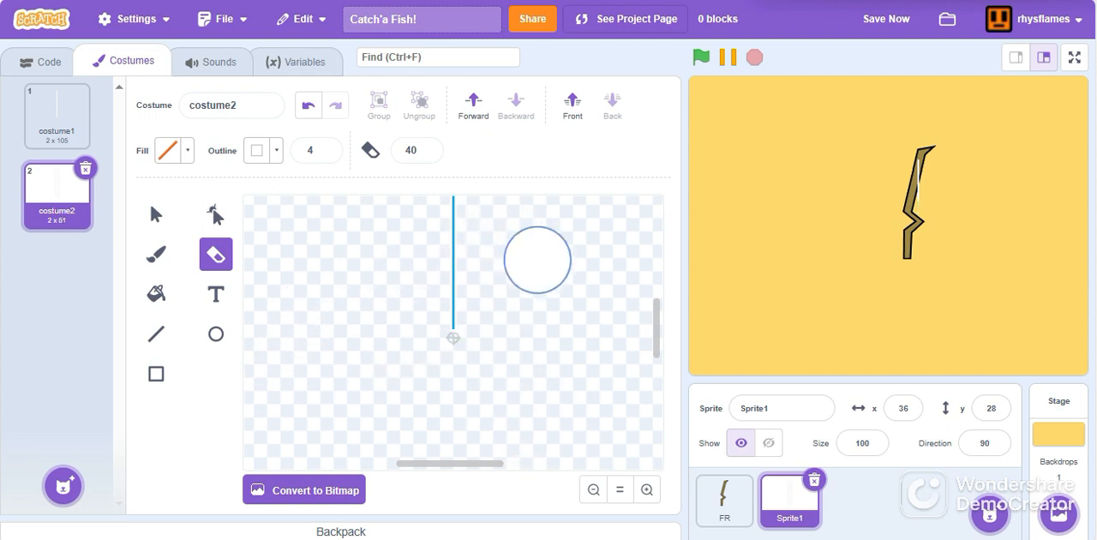
left_click_drag(538, 260, 579, 307)
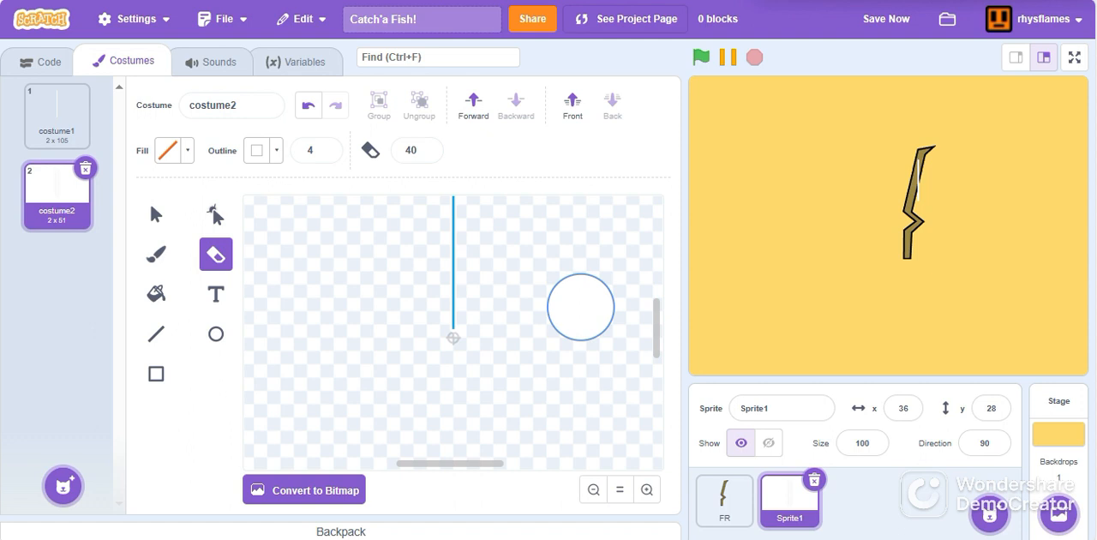
left_click_drag(579, 307, 452, 308)
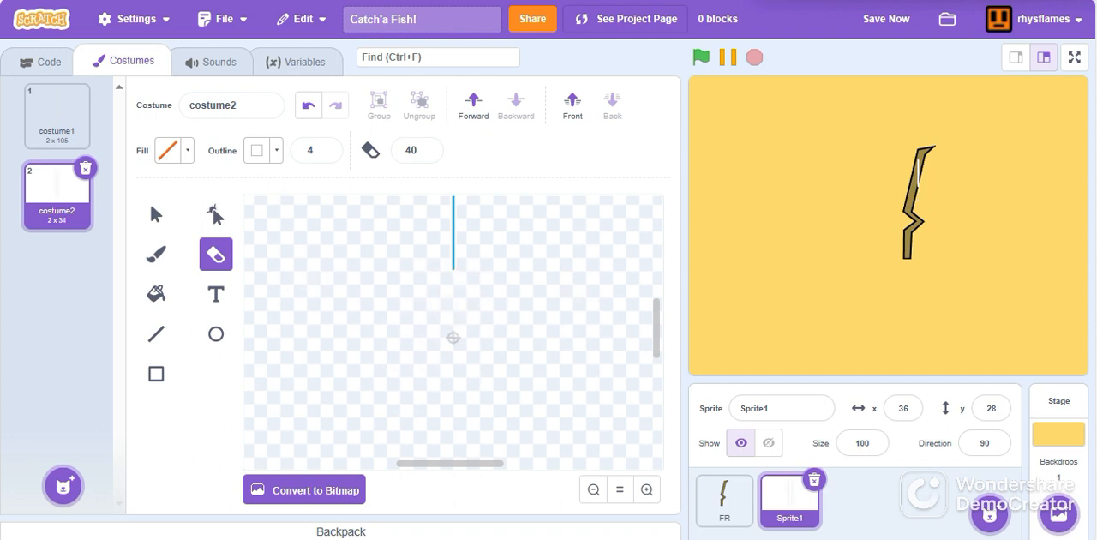
Zoom in on the stub and choose the Rectangle tool with a white fill.
left_click(156, 212)
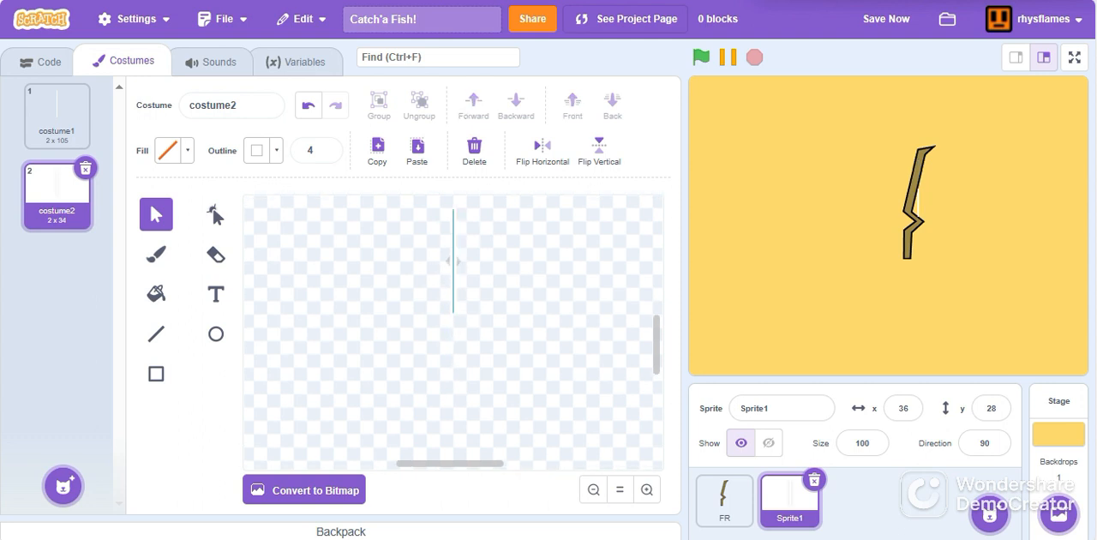
left_click(216, 254)
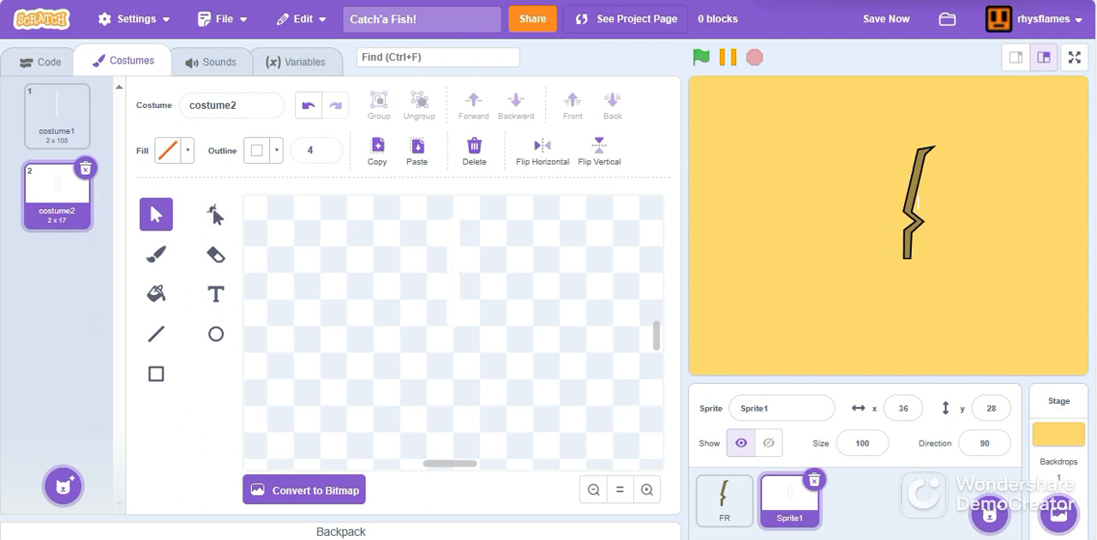
left_click(154, 374)
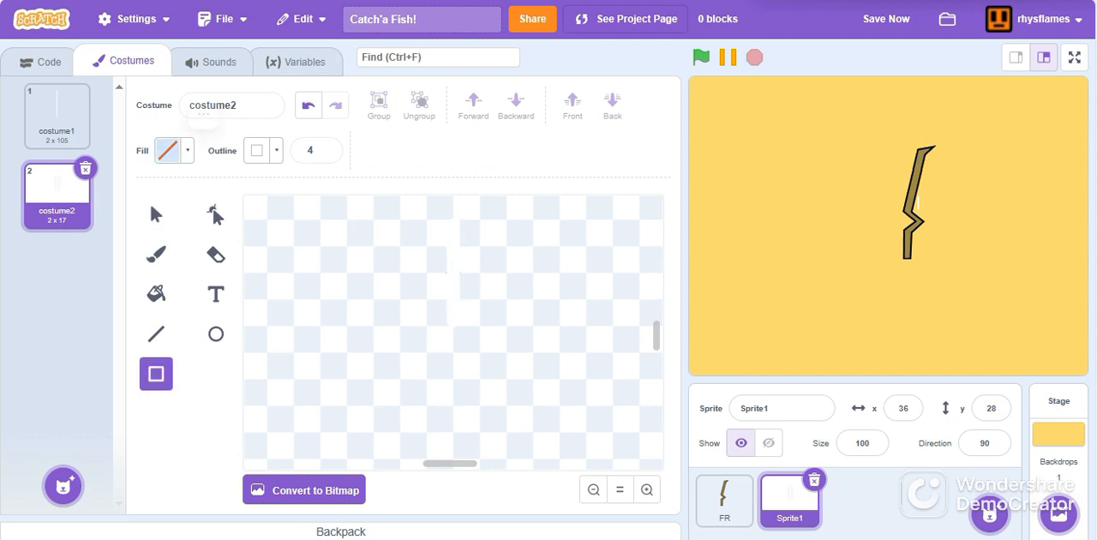
left_click(168, 151)
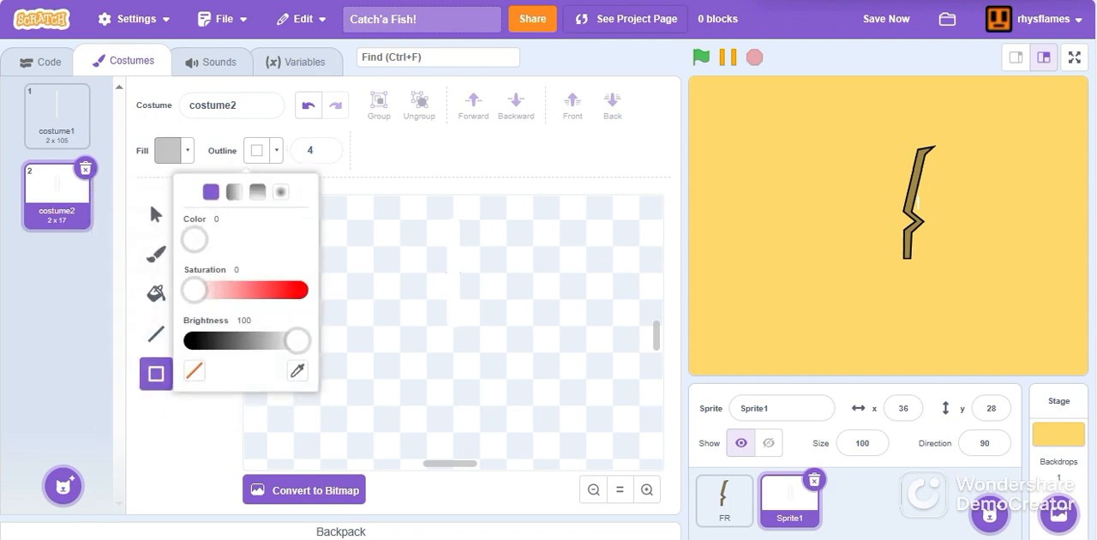
Set the outline to black and draw a grey rectangle reshaped into a hook beside the line.
left_click_drag(298, 340, 244, 339)
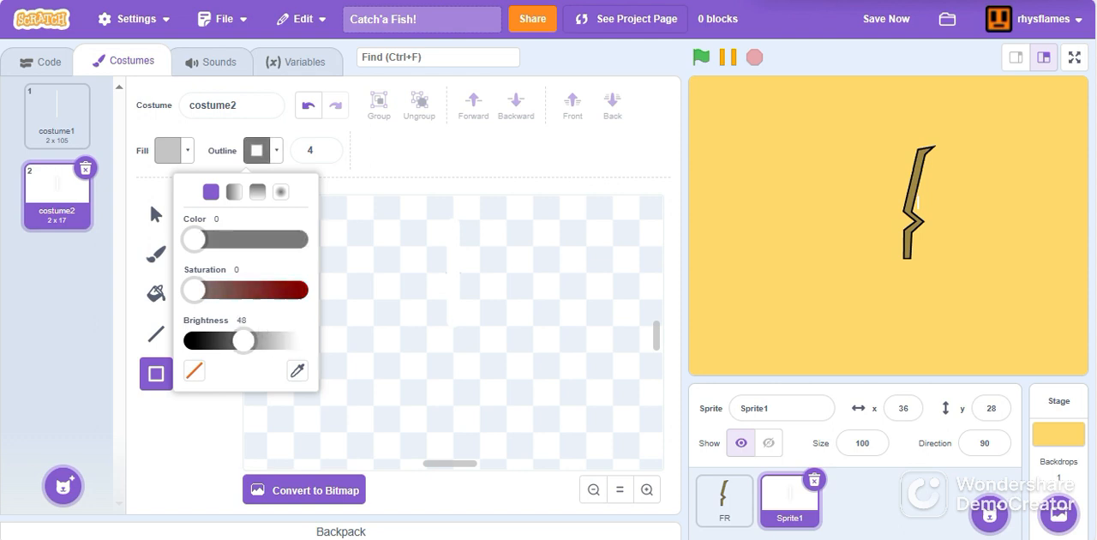
left_click(257, 151)
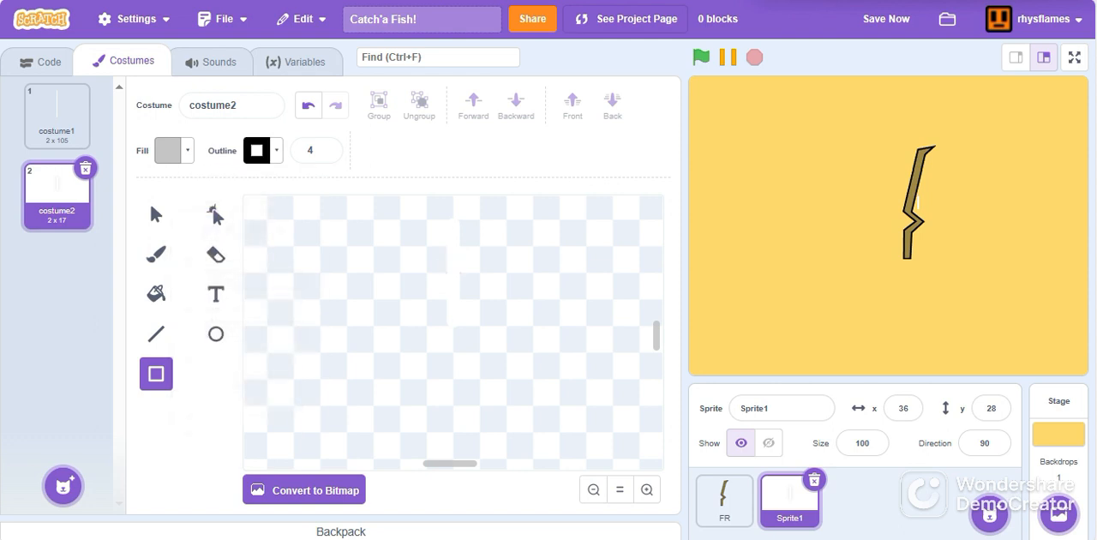
left_click_drag(360, 335, 532, 421)
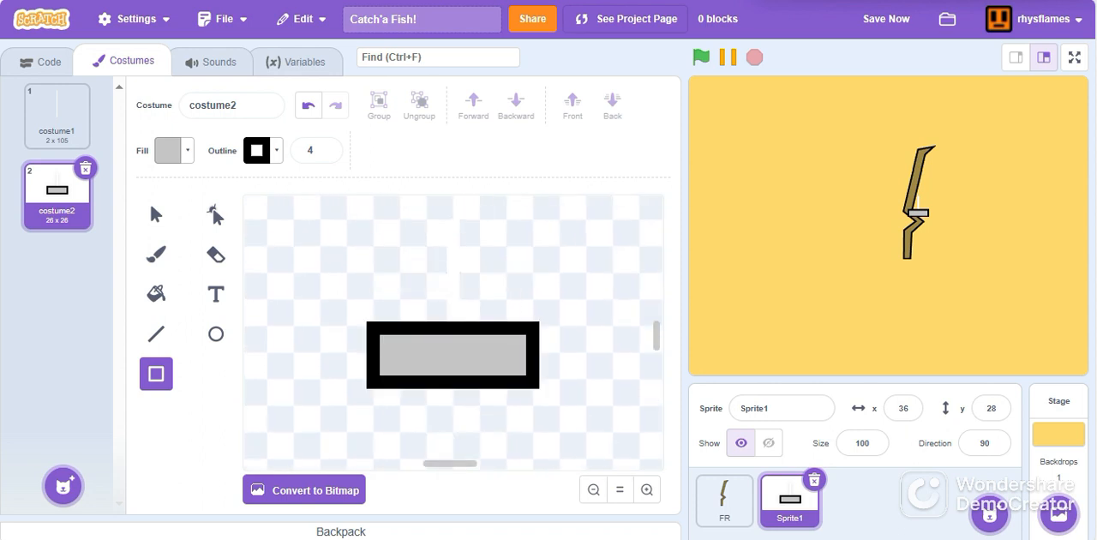
left_click(168, 151)
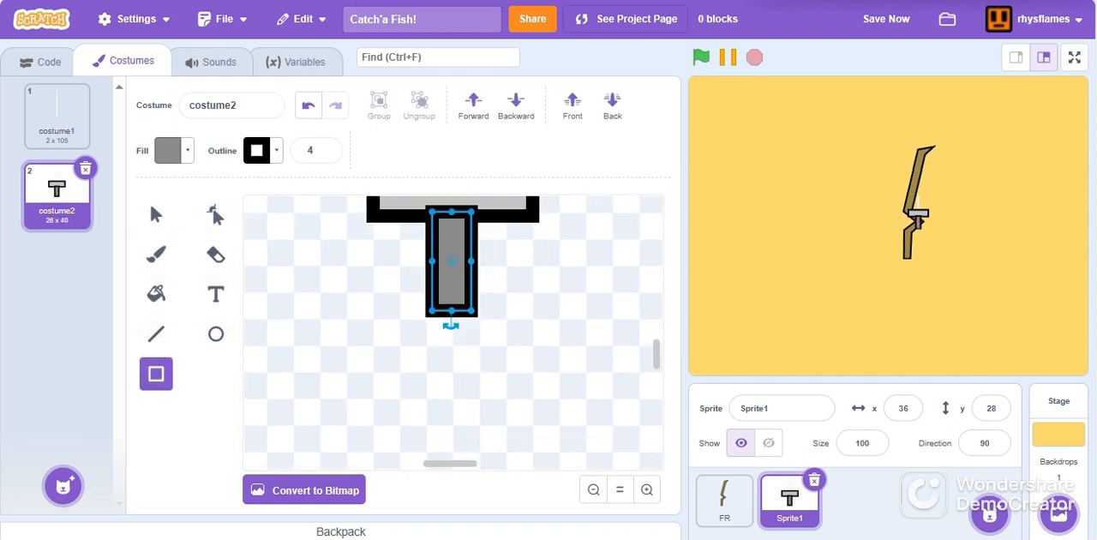
left_click(216, 214)
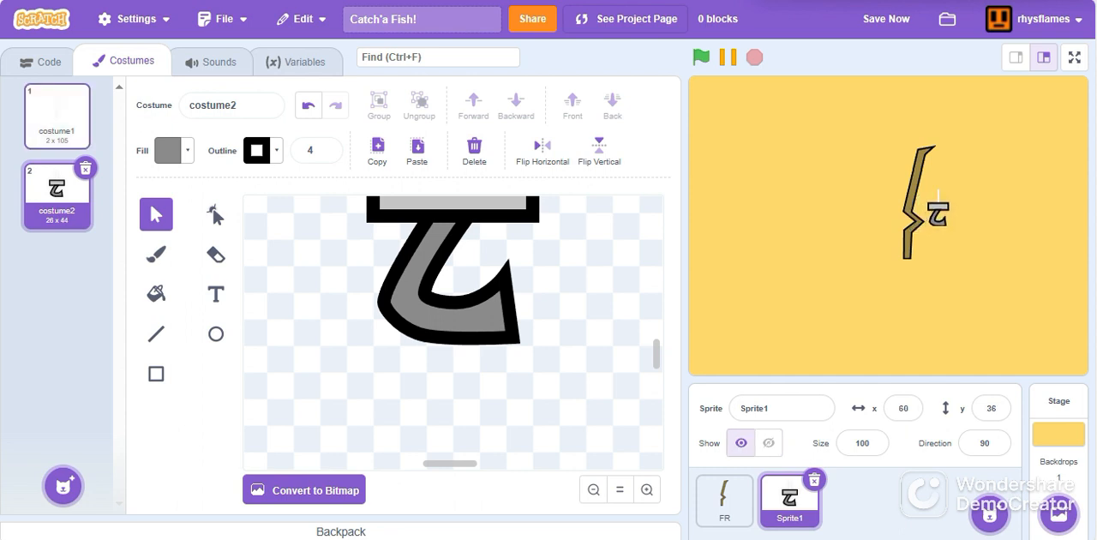
Compare costume1 and costume2, then add a grey bar across the top of the hook.
left_click(55, 117)
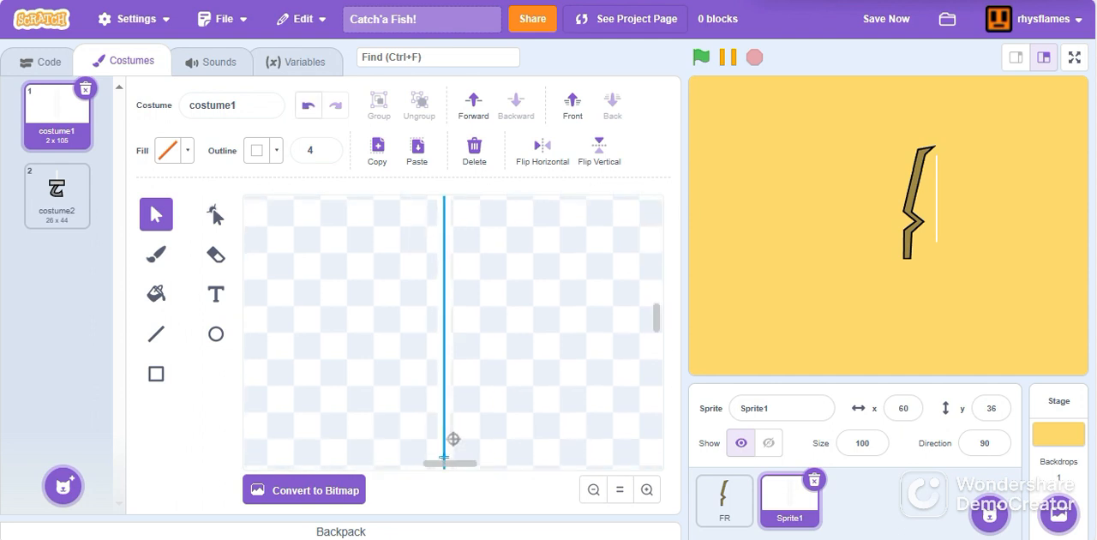
left_click(57, 196)
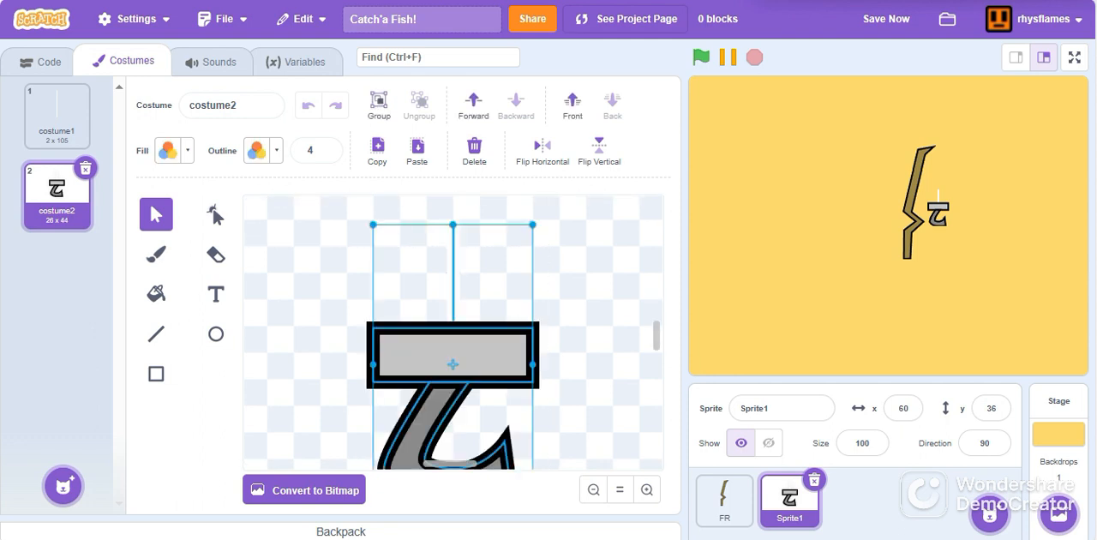
left_click_drag(452, 365, 452, 272)
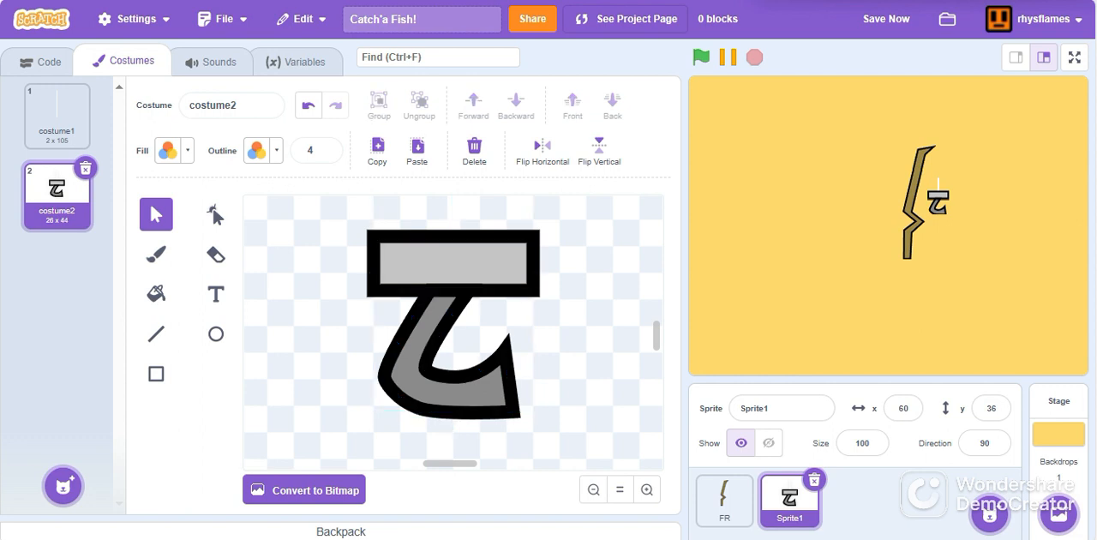
Position the sprite at x 55, y 41 and return to the hook costume.
left_click(901, 408)
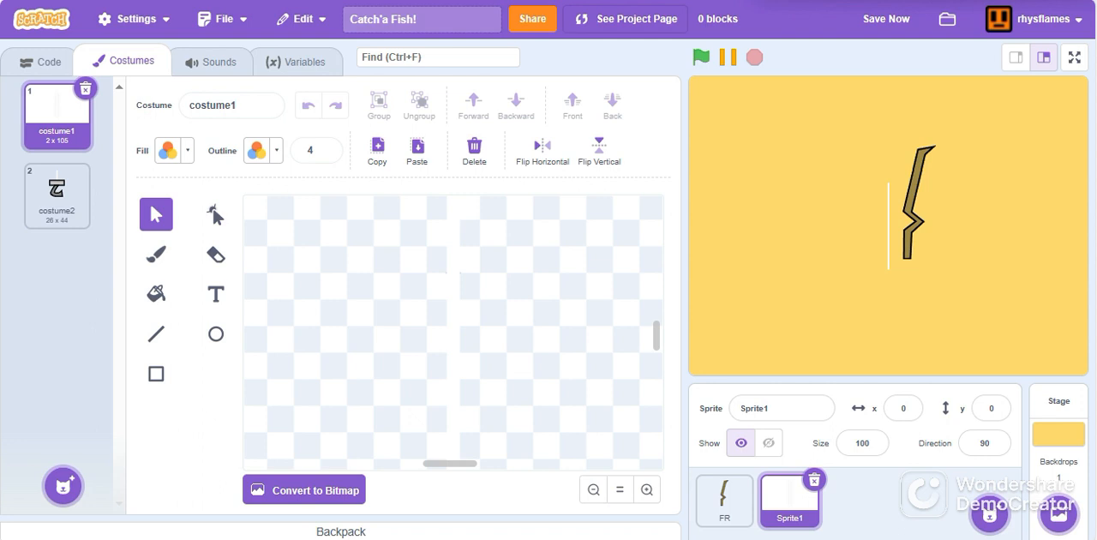
left_click(767, 442)
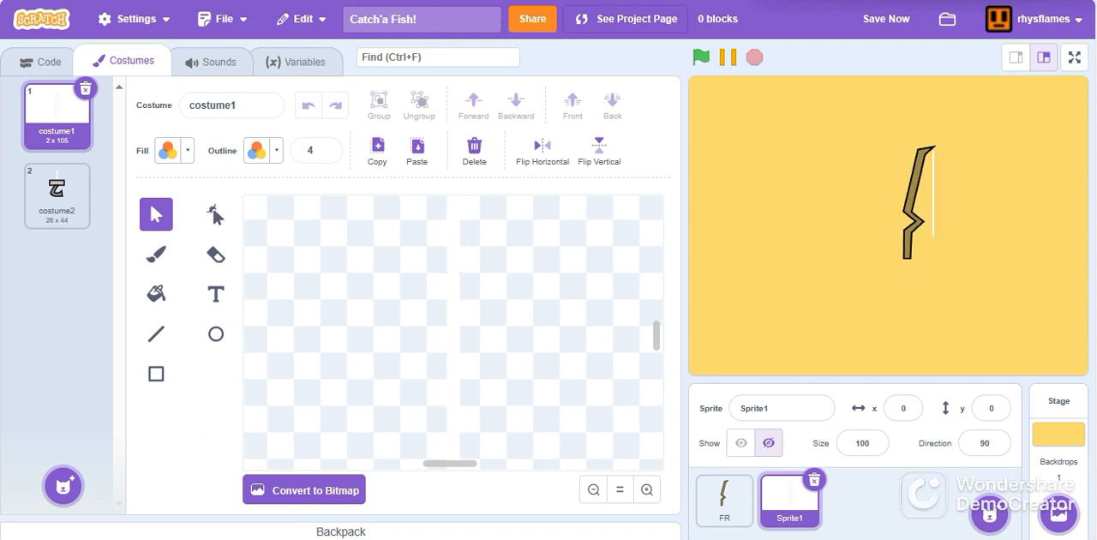
left_click(740, 443)
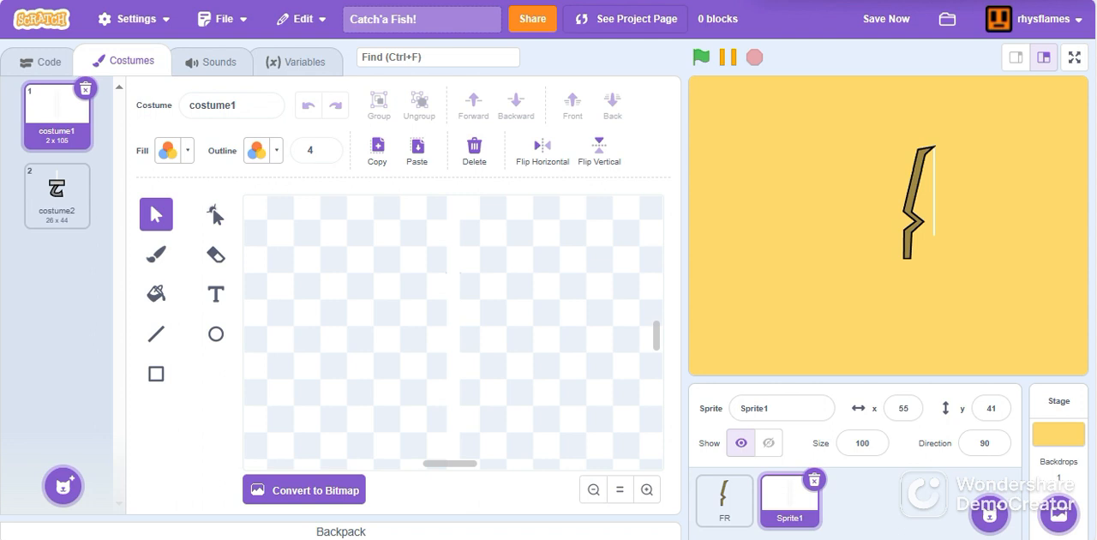
left_click(56, 196)
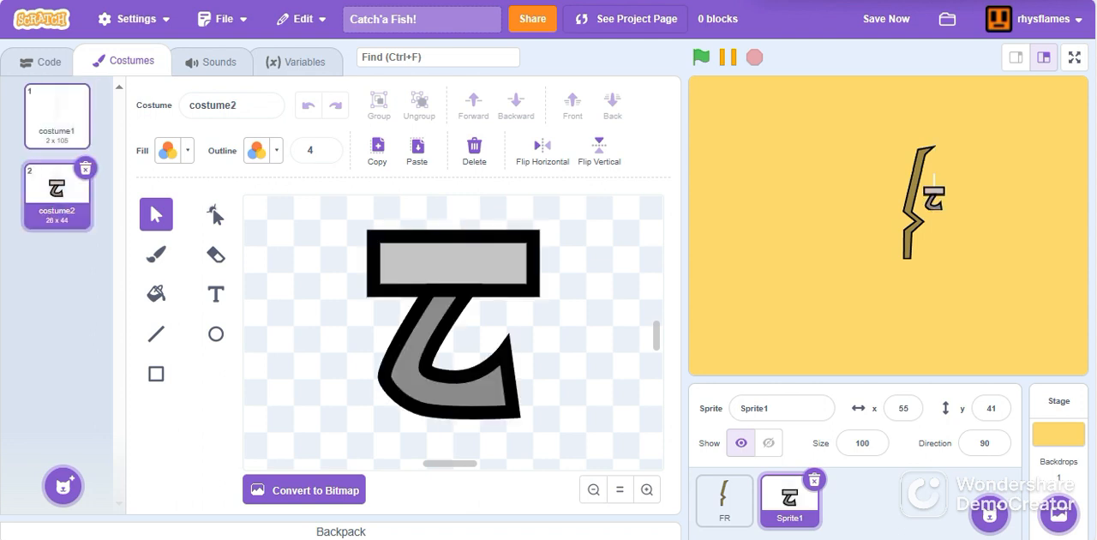
Start a green-flag script in the Code tab for Sprite1.
left_click(38, 62)
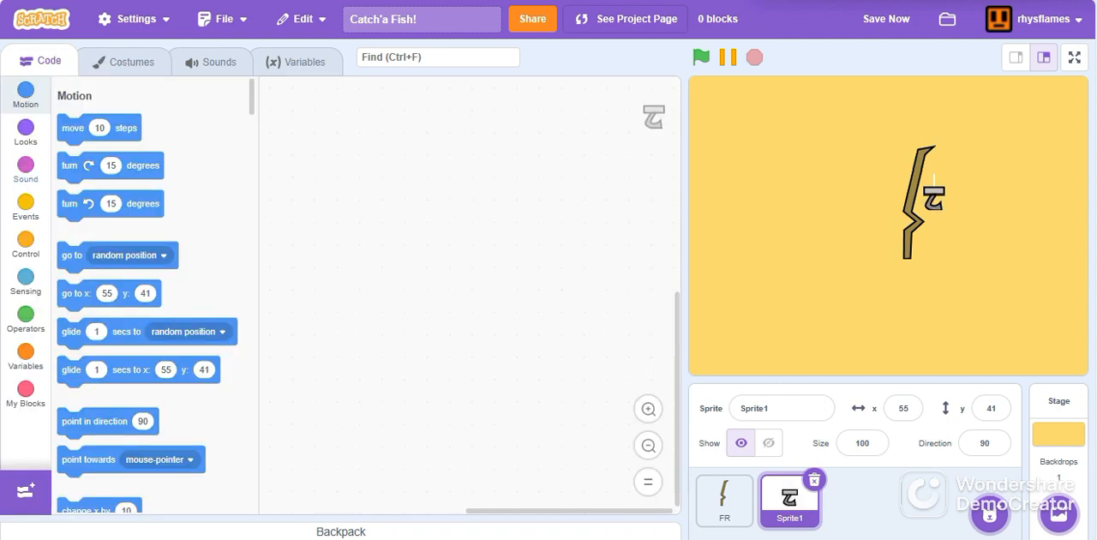
left_click(24, 205)
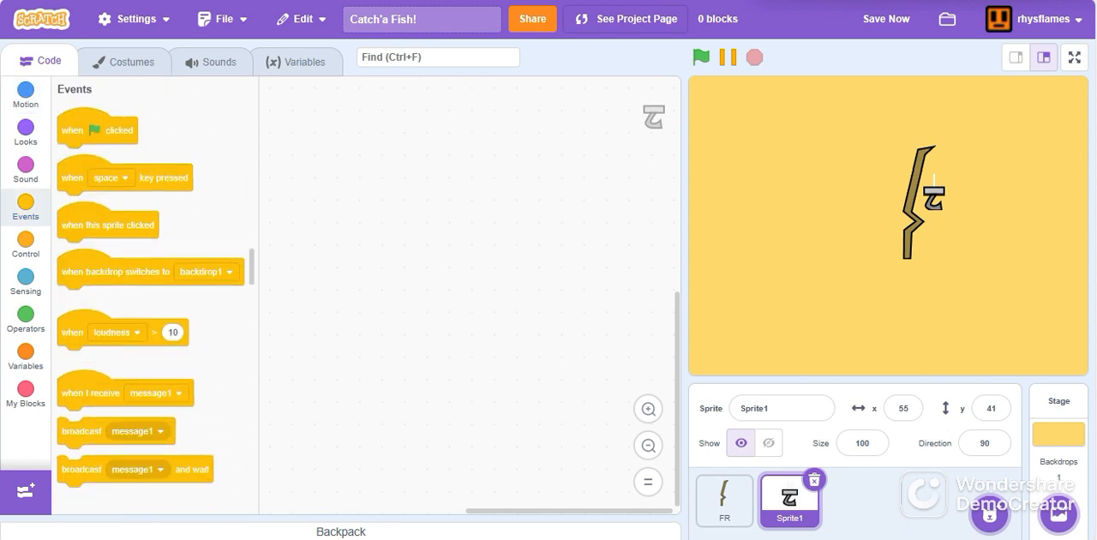
left_click_drag(96, 130, 371, 180)
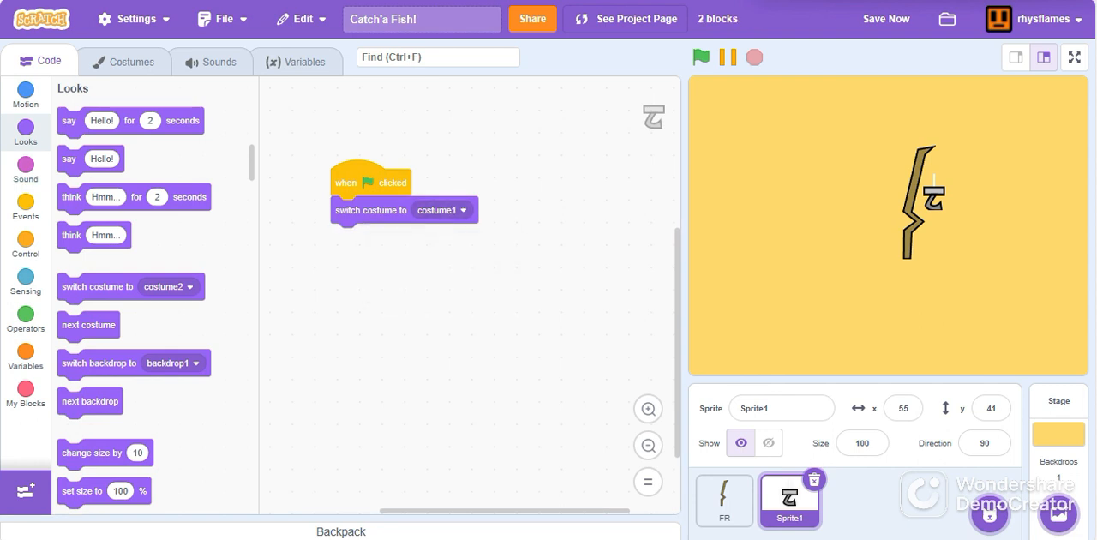
Add a switch-to-costume1 block under the flag and a loose repeat 2 loop nearby.
left_click(24, 247)
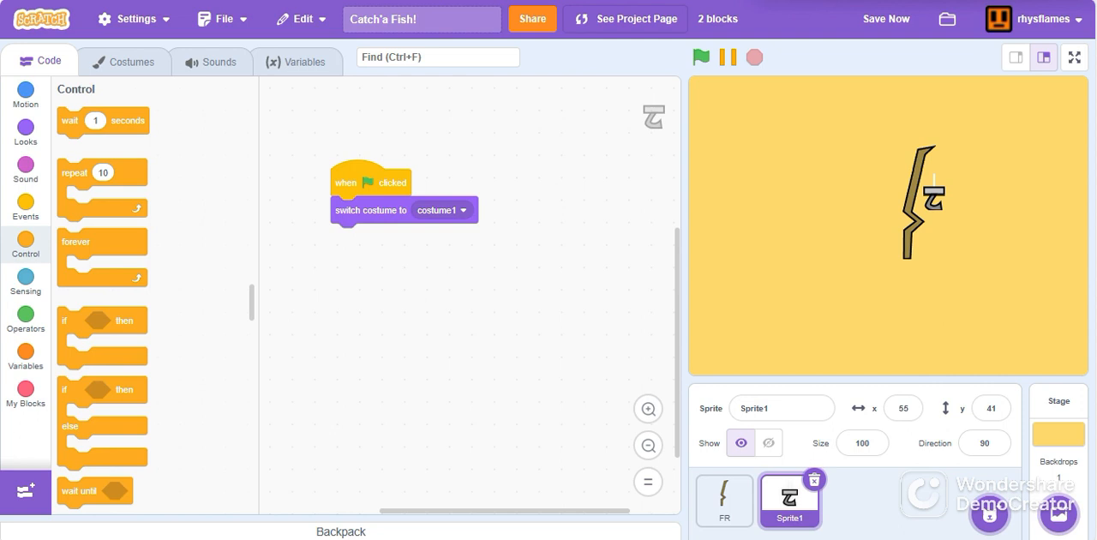
left_click_drag(103, 189, 374, 248)
type("2")
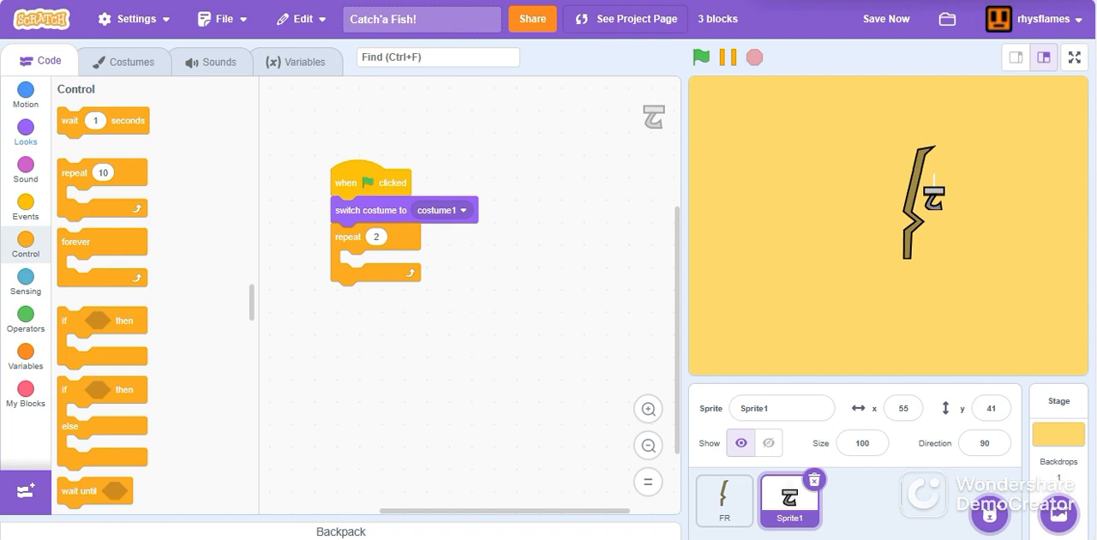
left_click(884, 17)
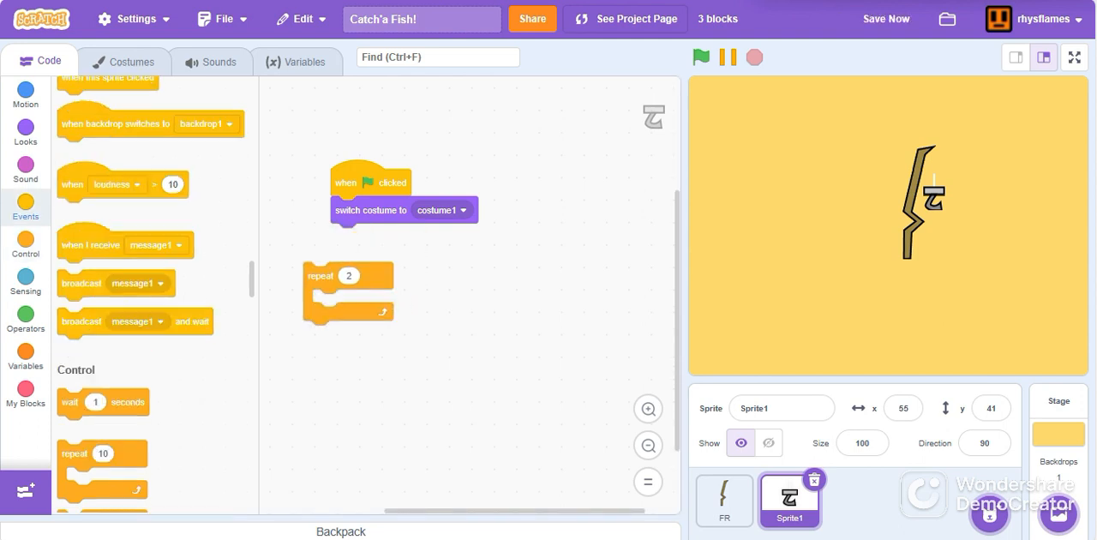
Add create-clone blocks so the script goes costume1, clone, costume2, clone, then costume1.
scroll("down", 3)
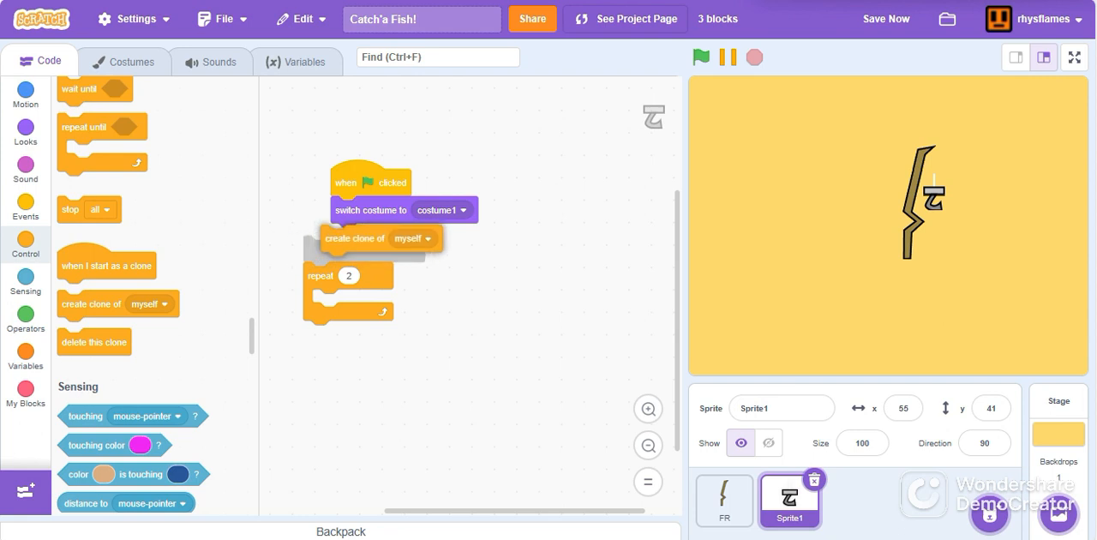
left_click_drag(346, 274, 460, 327)
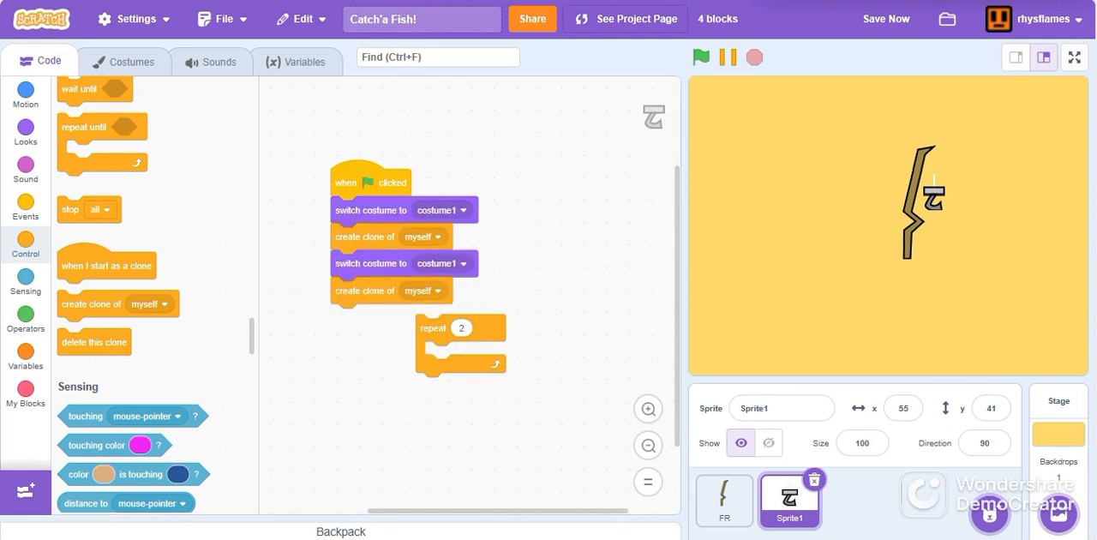
left_click(443, 264)
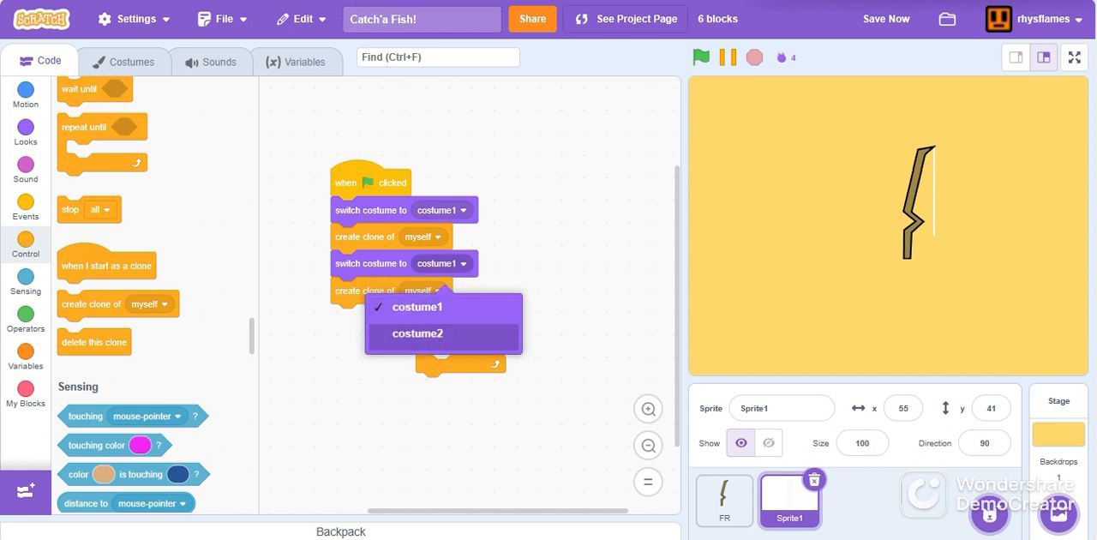
left_click(416, 332)
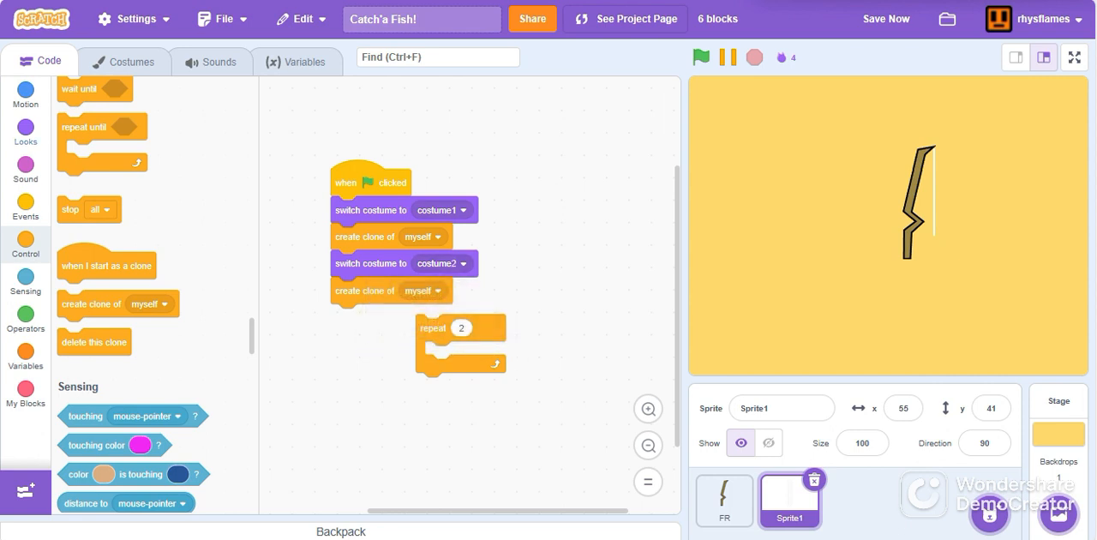
left_click(24, 134)
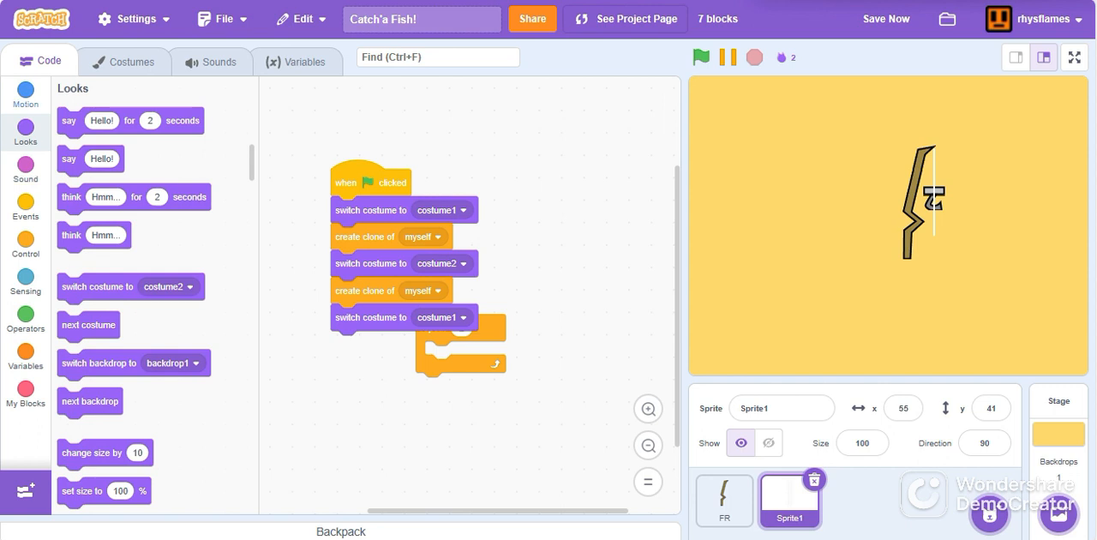
Insert a change y by -20 block right after the first create clone.
left_click(24, 93)
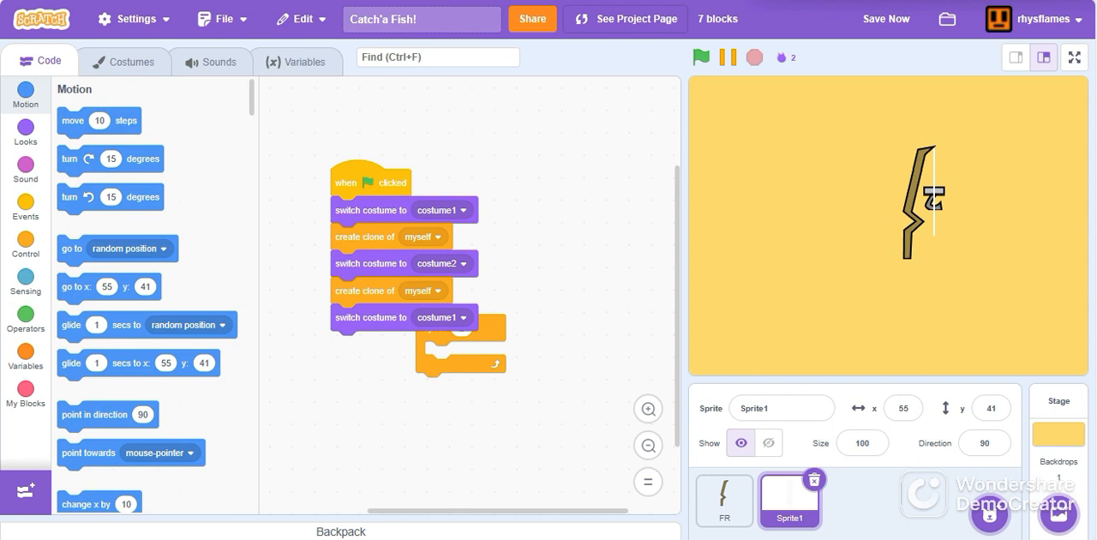
scroll("down", 3)
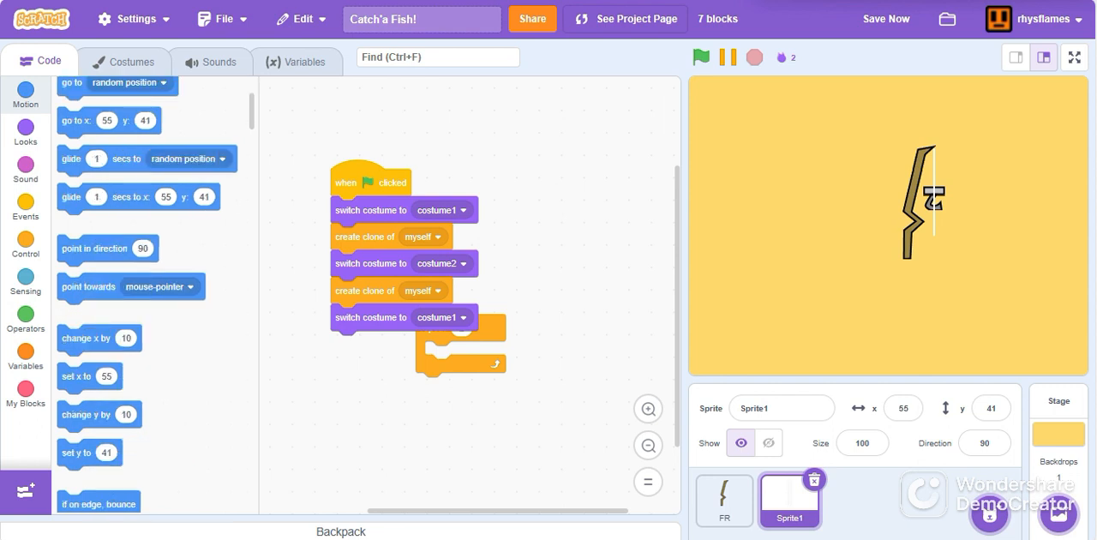
left_click_drag(99, 414, 373, 253)
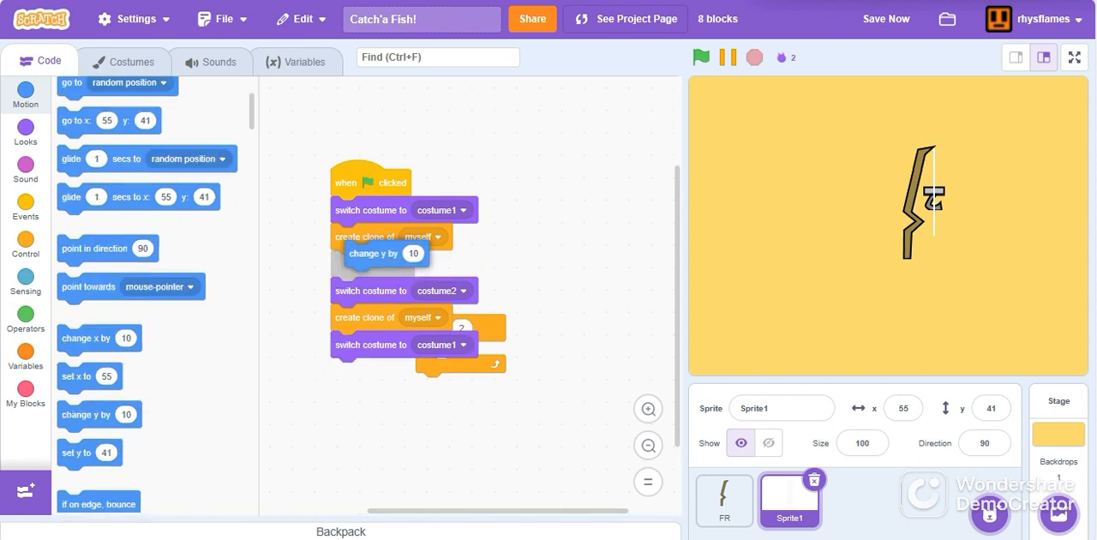
left_click_drag(374, 254, 373, 264)
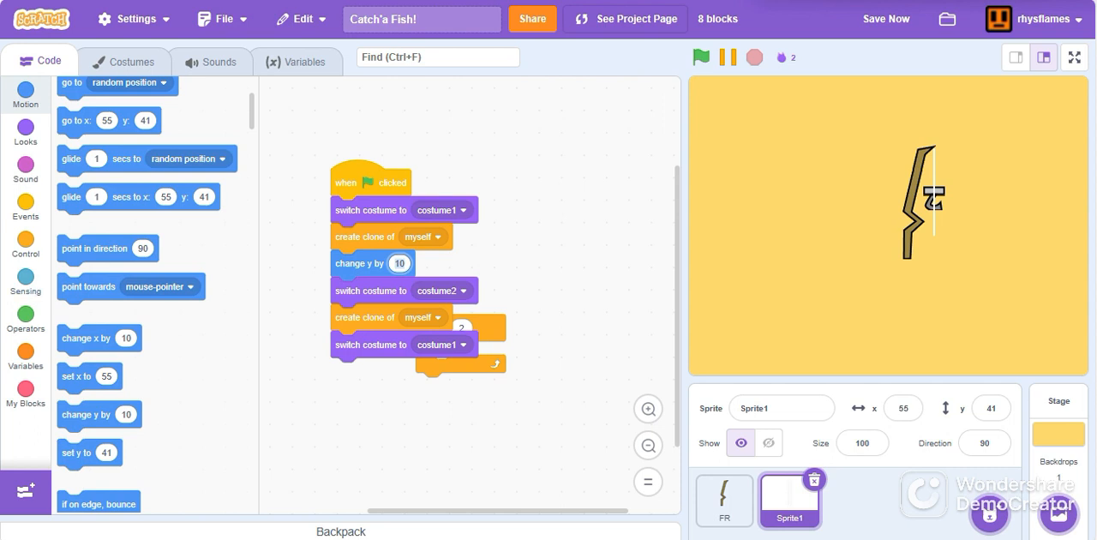
left_click(398, 264)
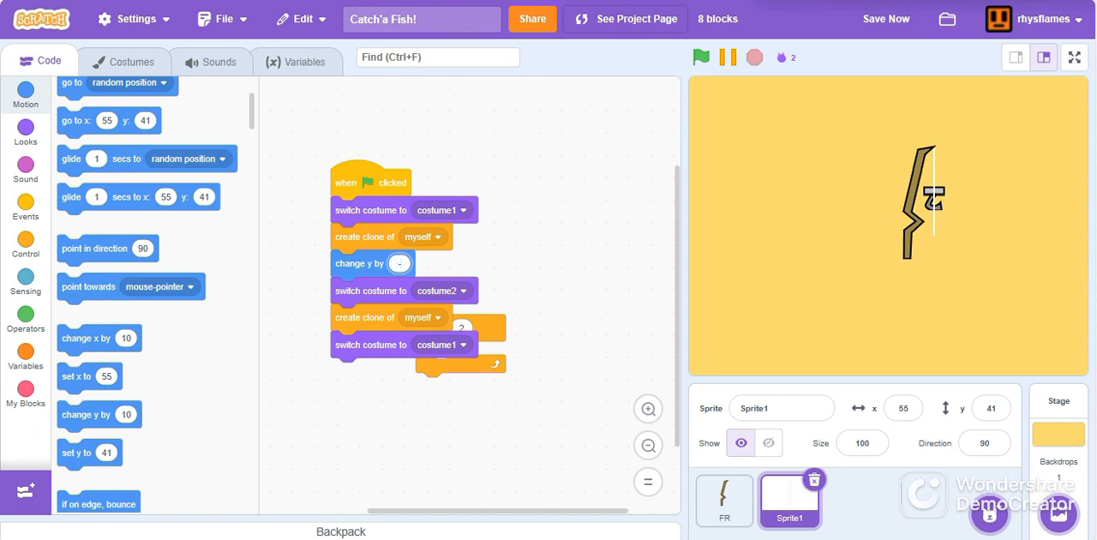
type("-20")
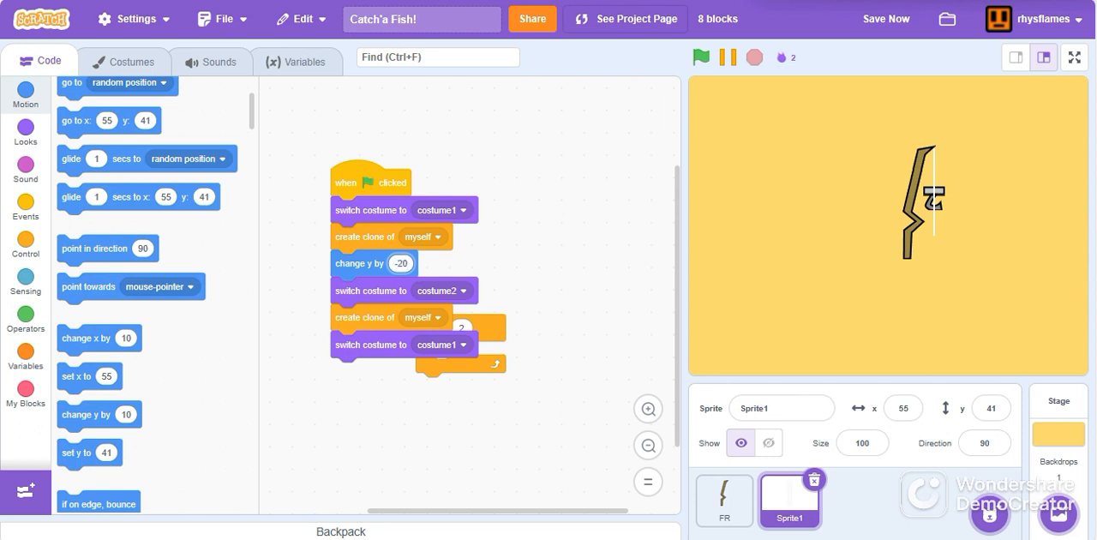